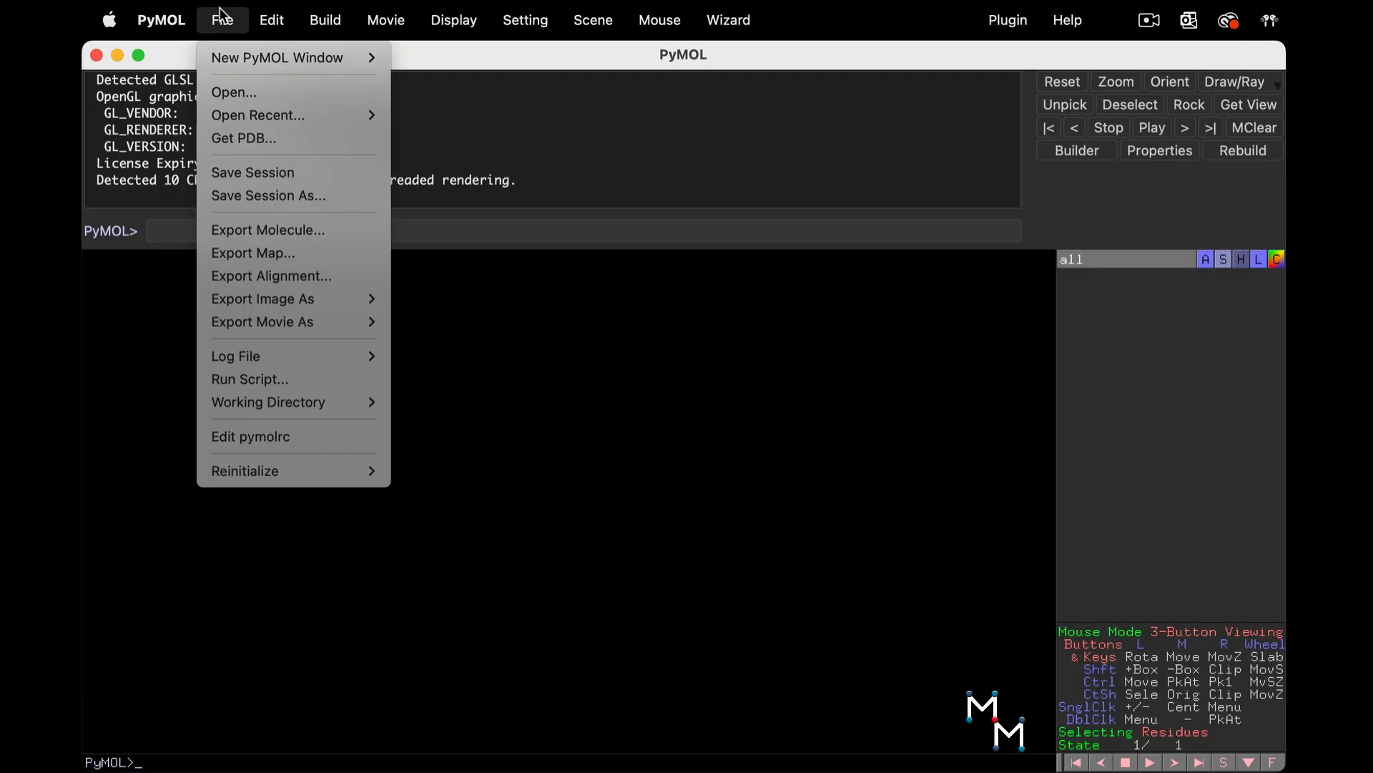
- Fetch PDB entry 1a0o as assembly 1 and display it as a green cartoon
click(243, 138)
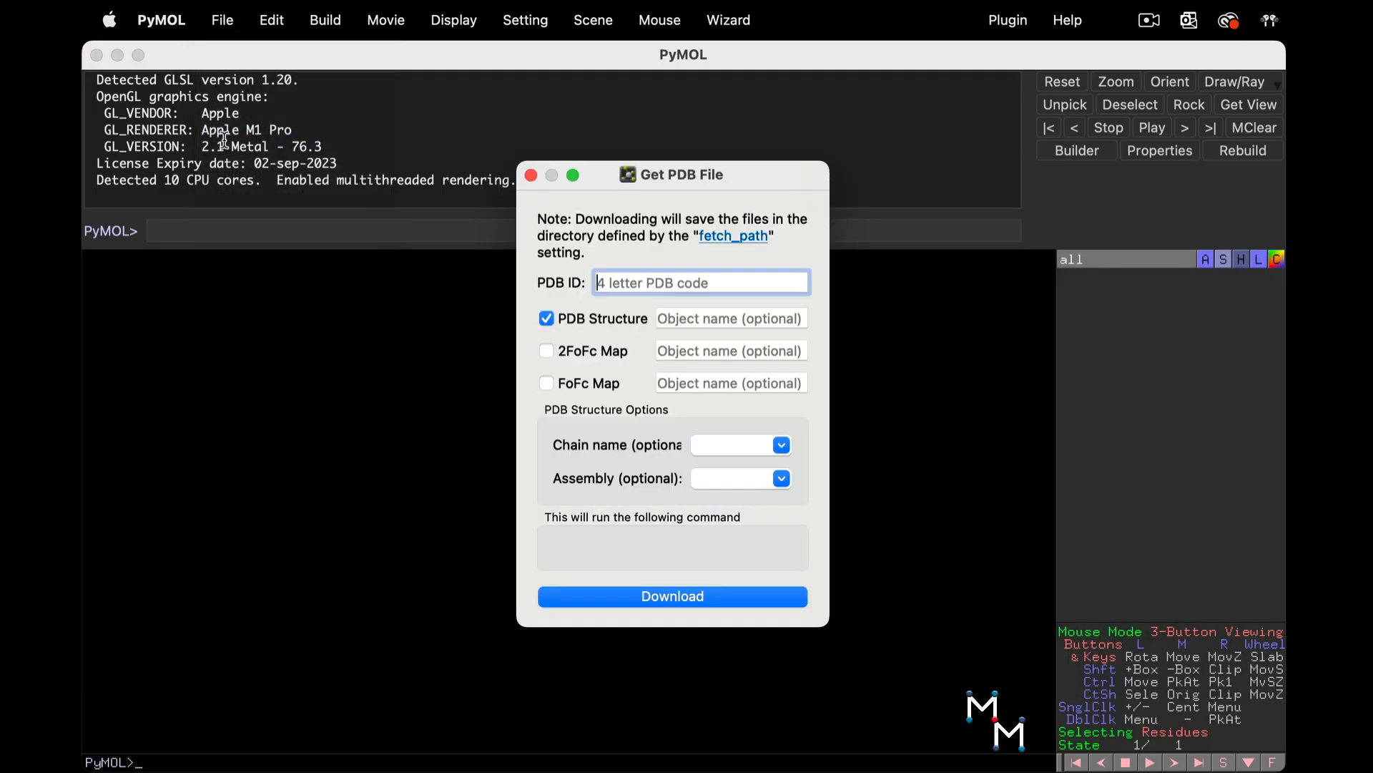
text(1a0o)
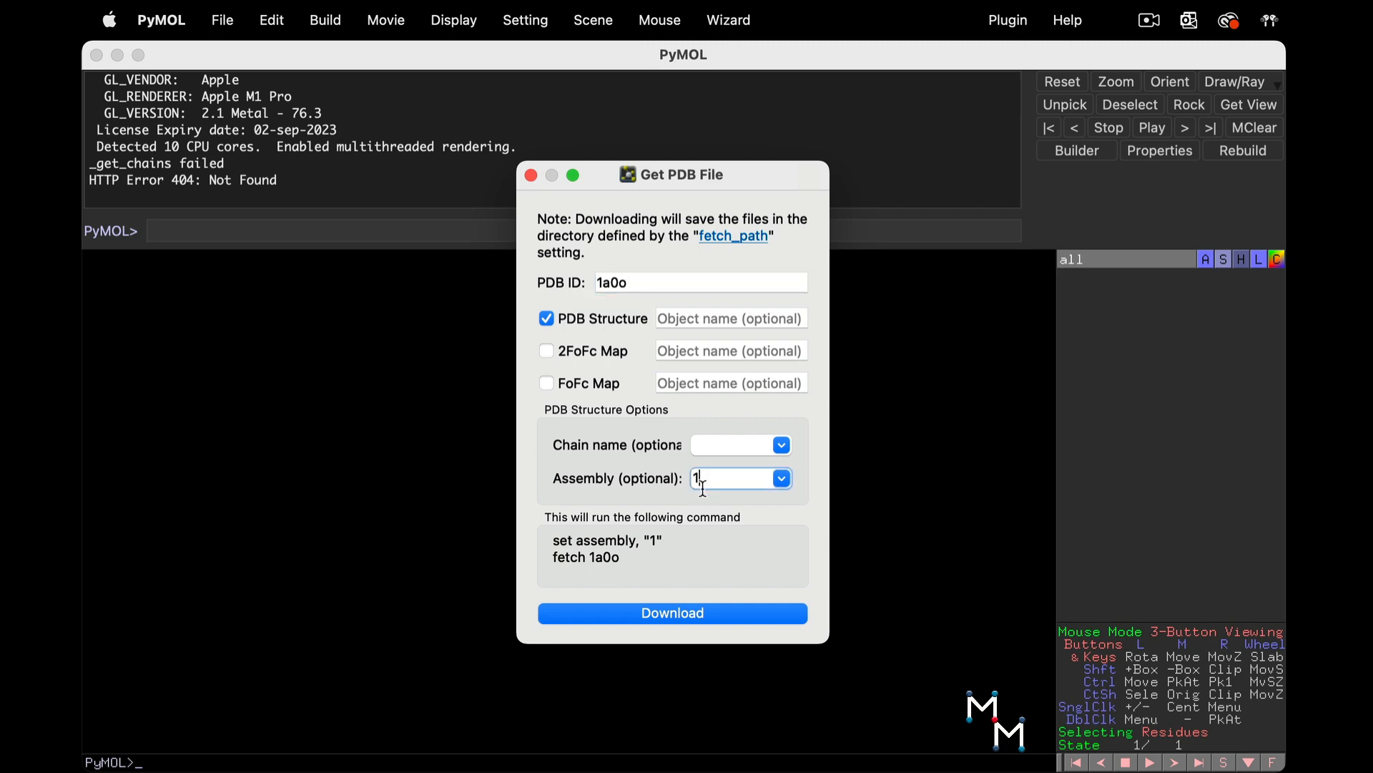
click(453, 20)
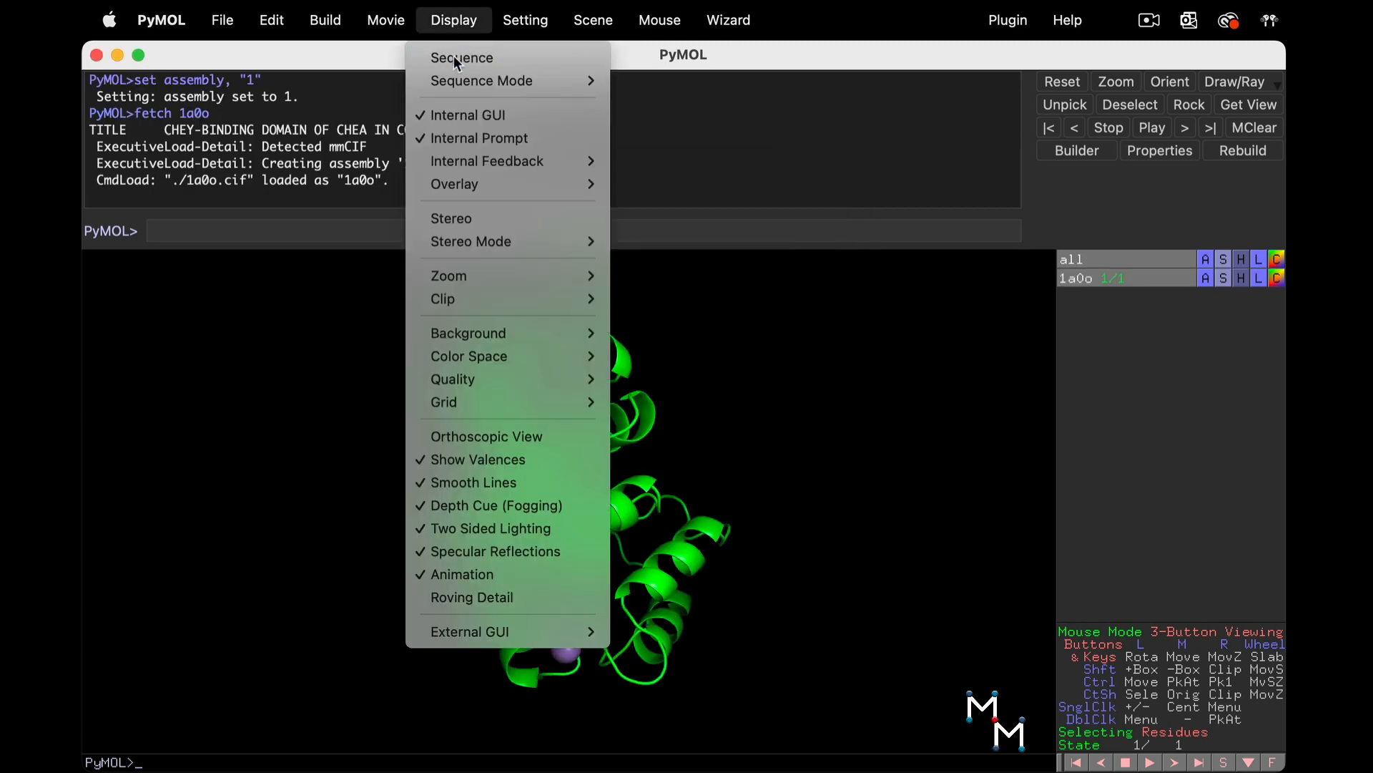
- Turn on the sequence viewer to show the 1a0o amino acid sequence
click(461, 58)
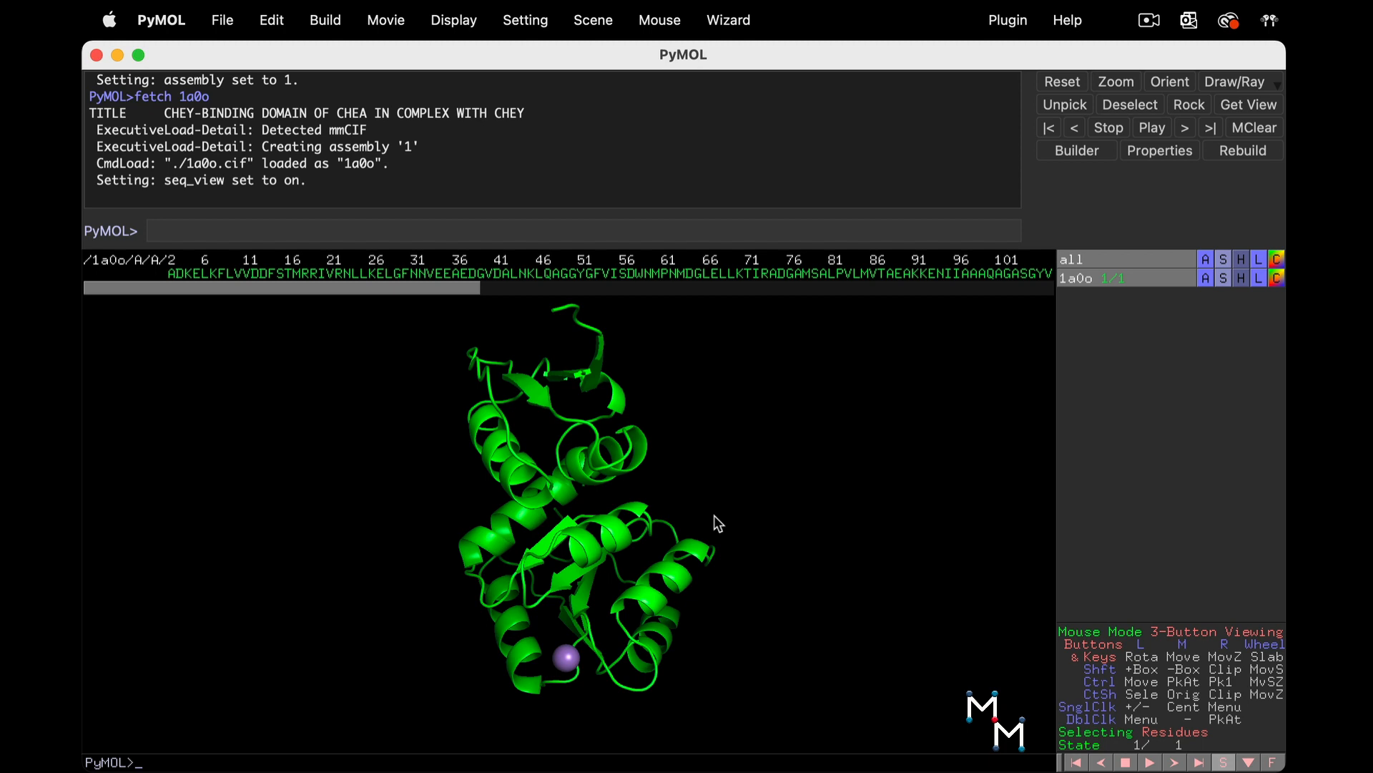
mouse_move(867, 538)
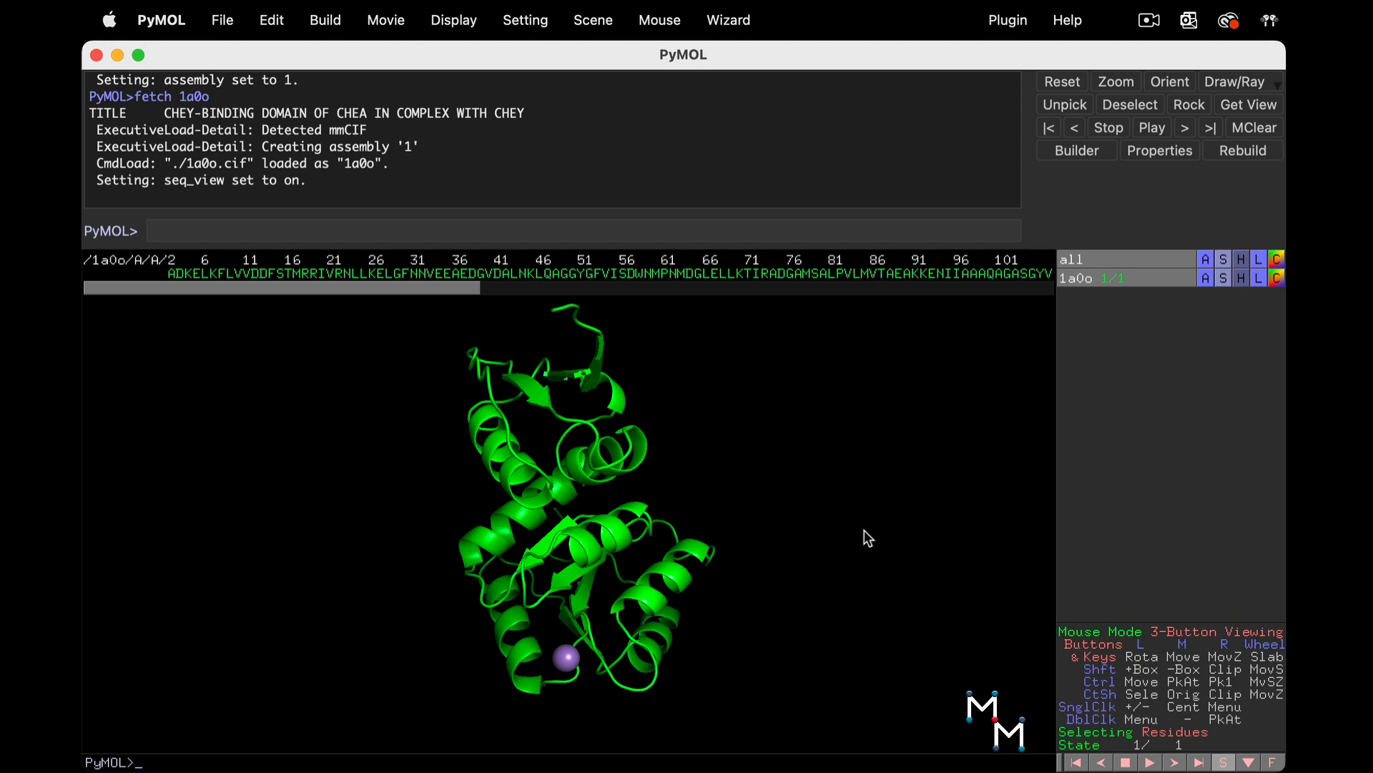
mouse_move(882, 527)
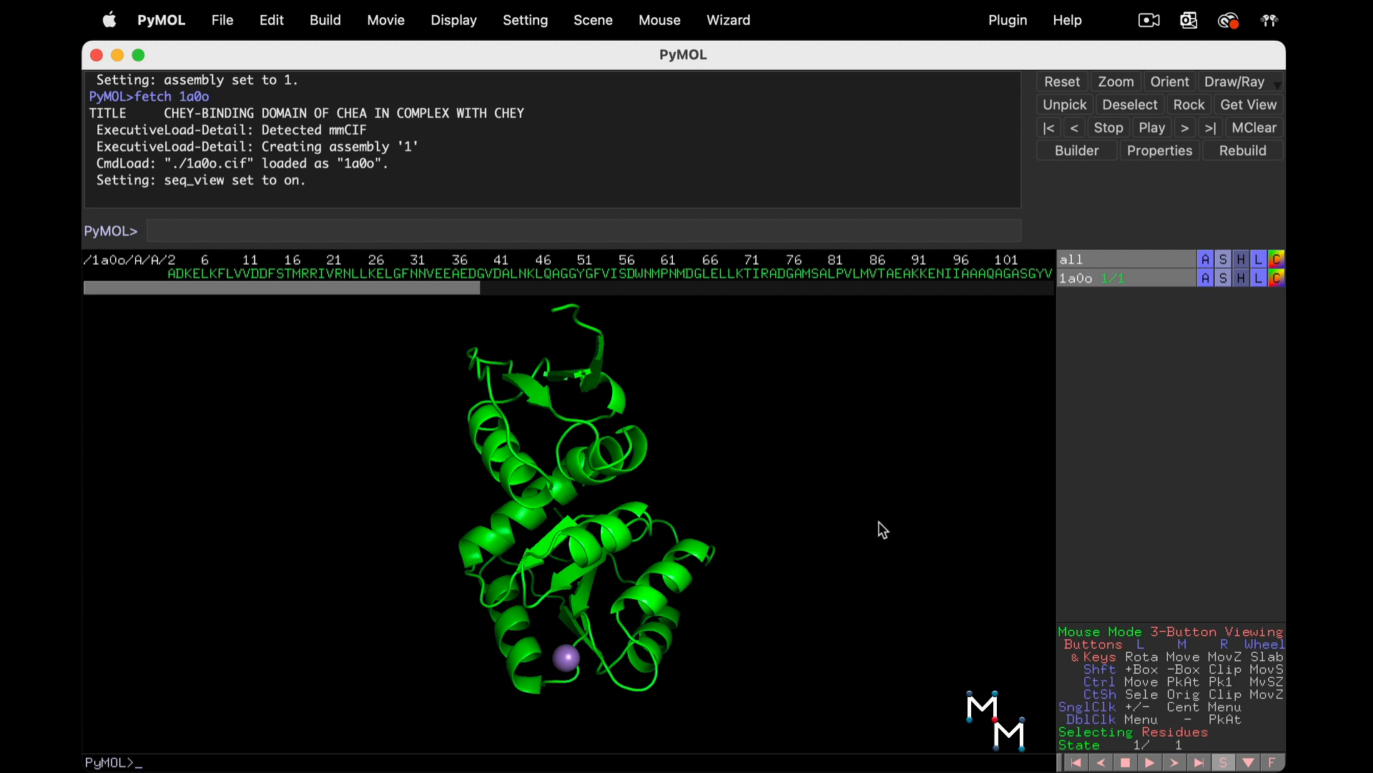
mouse_move(1206, 283)
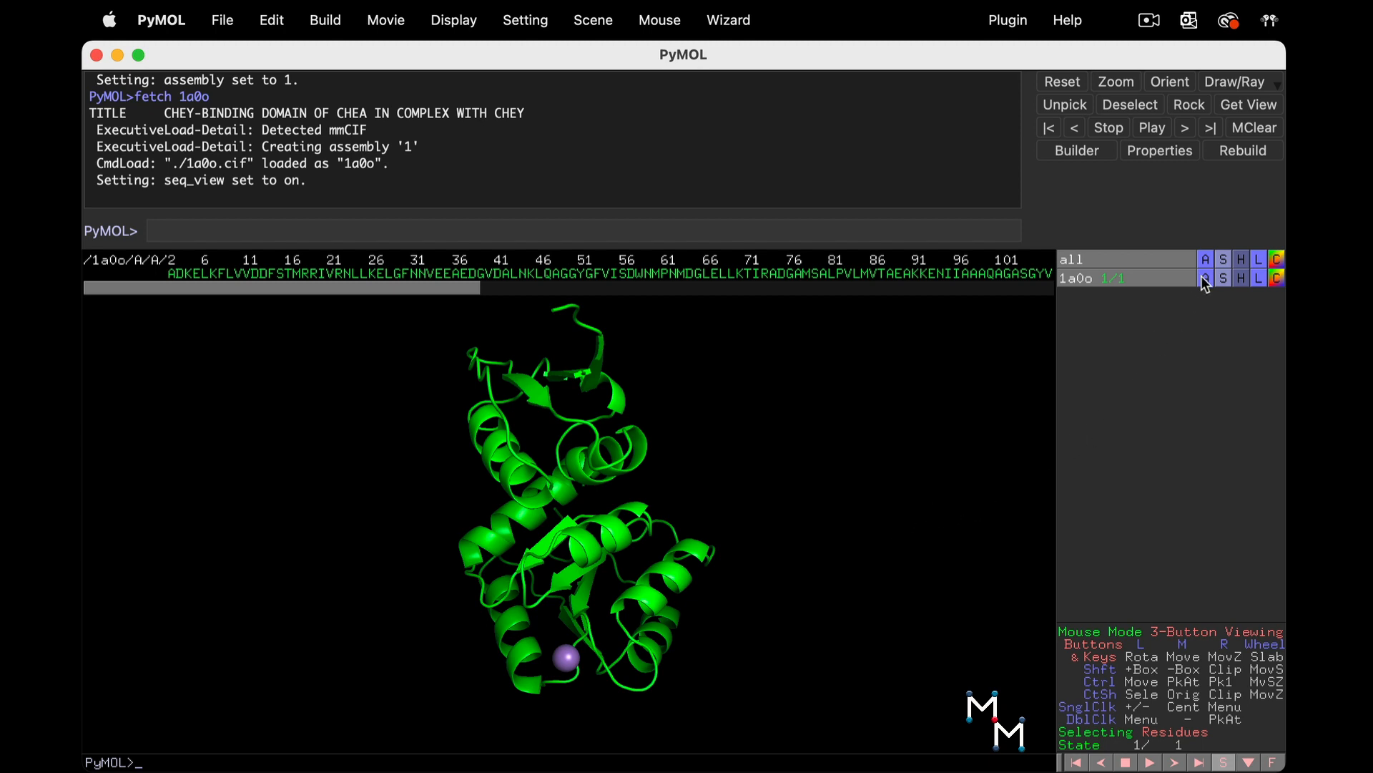
- Open the 1a0o object's Action menu to apply the interface preset
click(1206, 278)
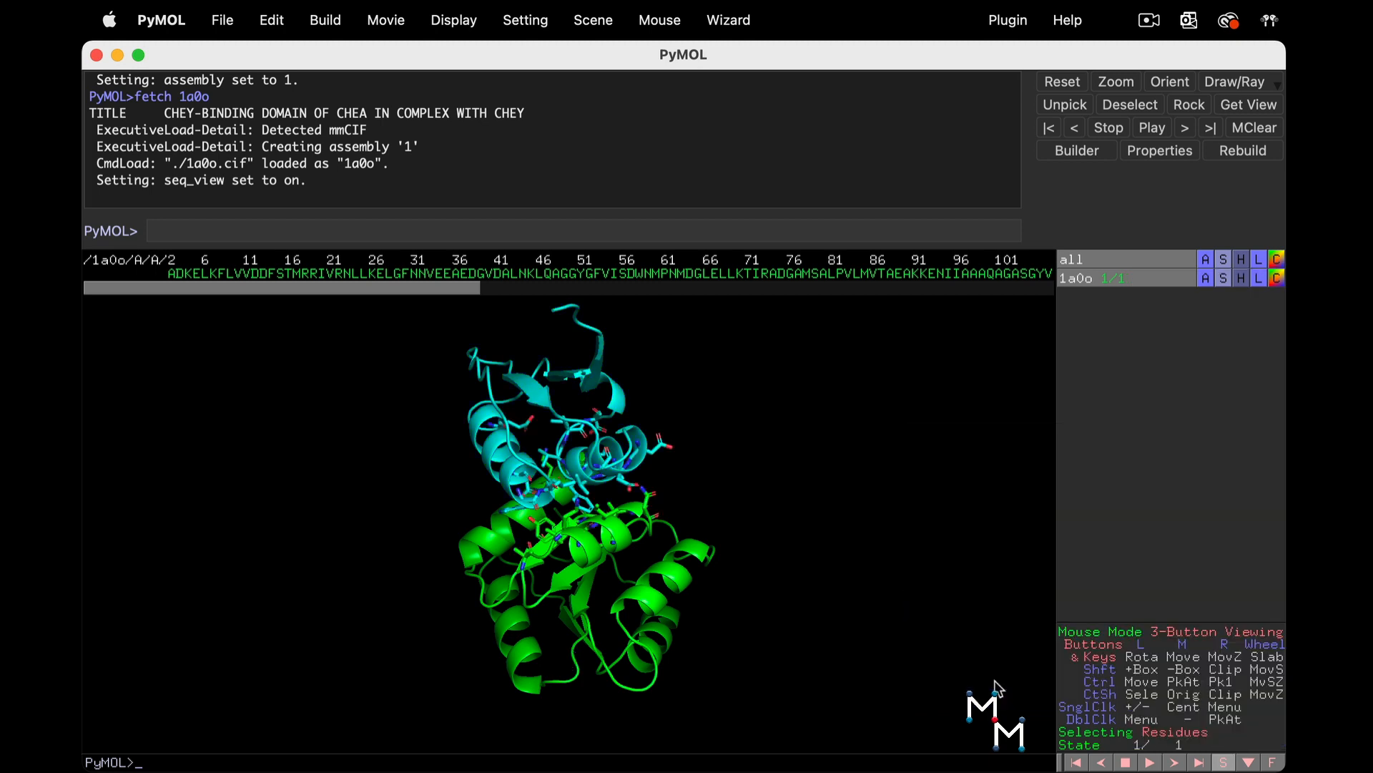
mouse_move(766, 517)
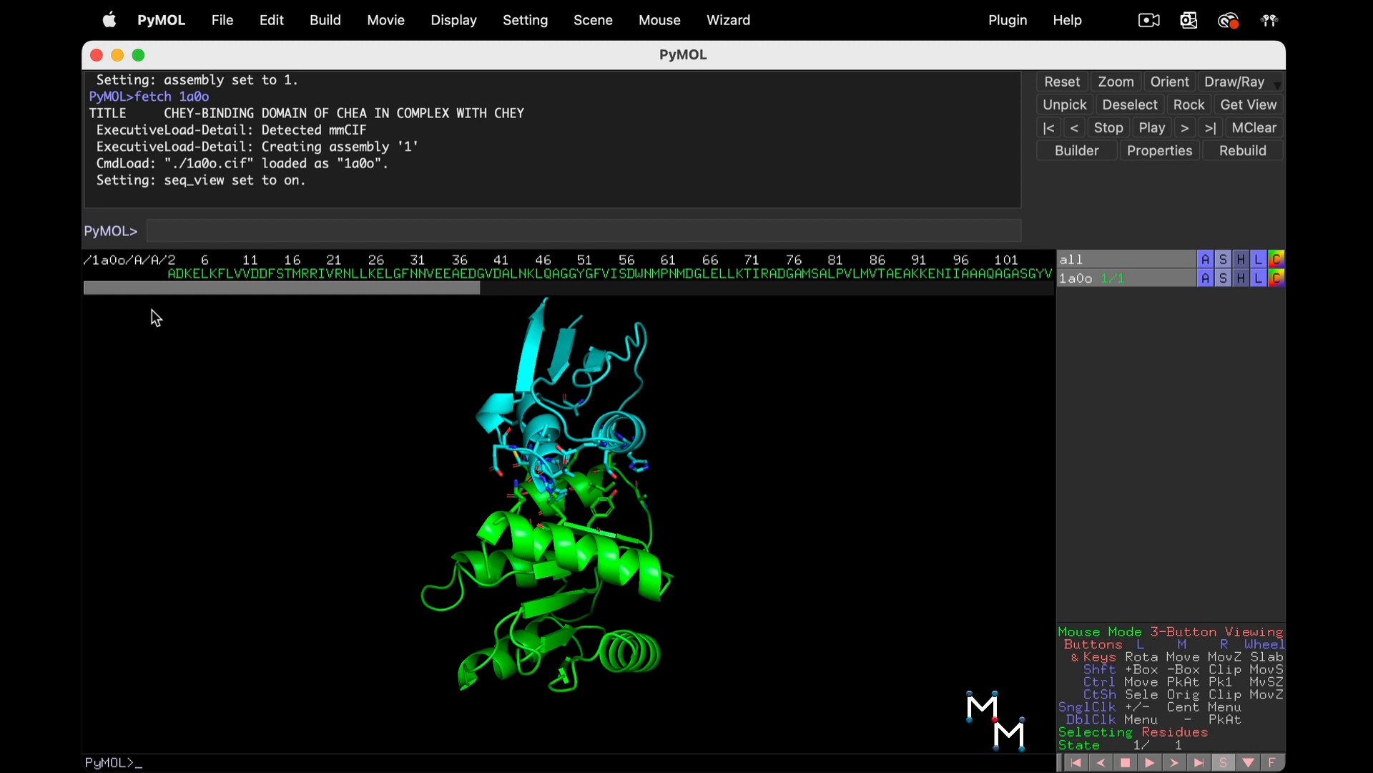
mouse_move(178, 295)
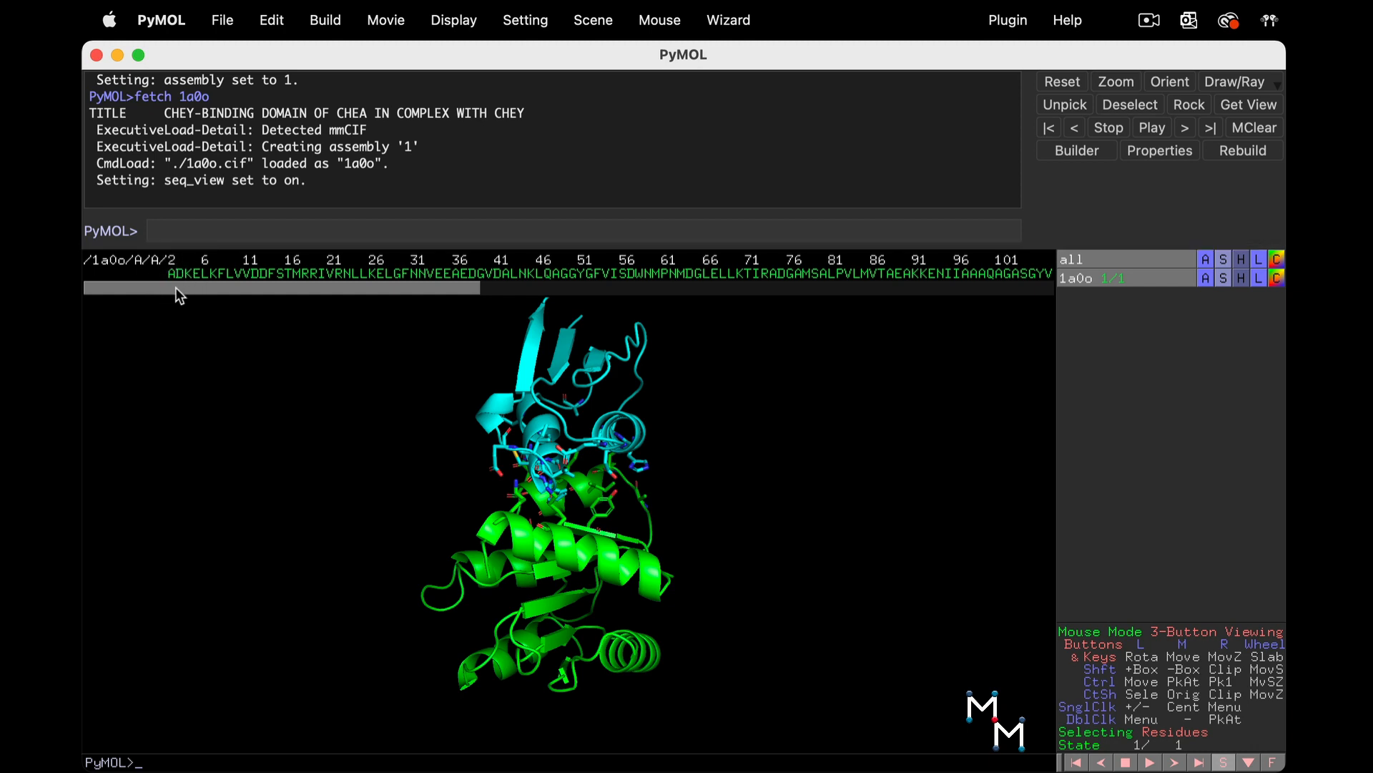
mouse_move(175, 293)
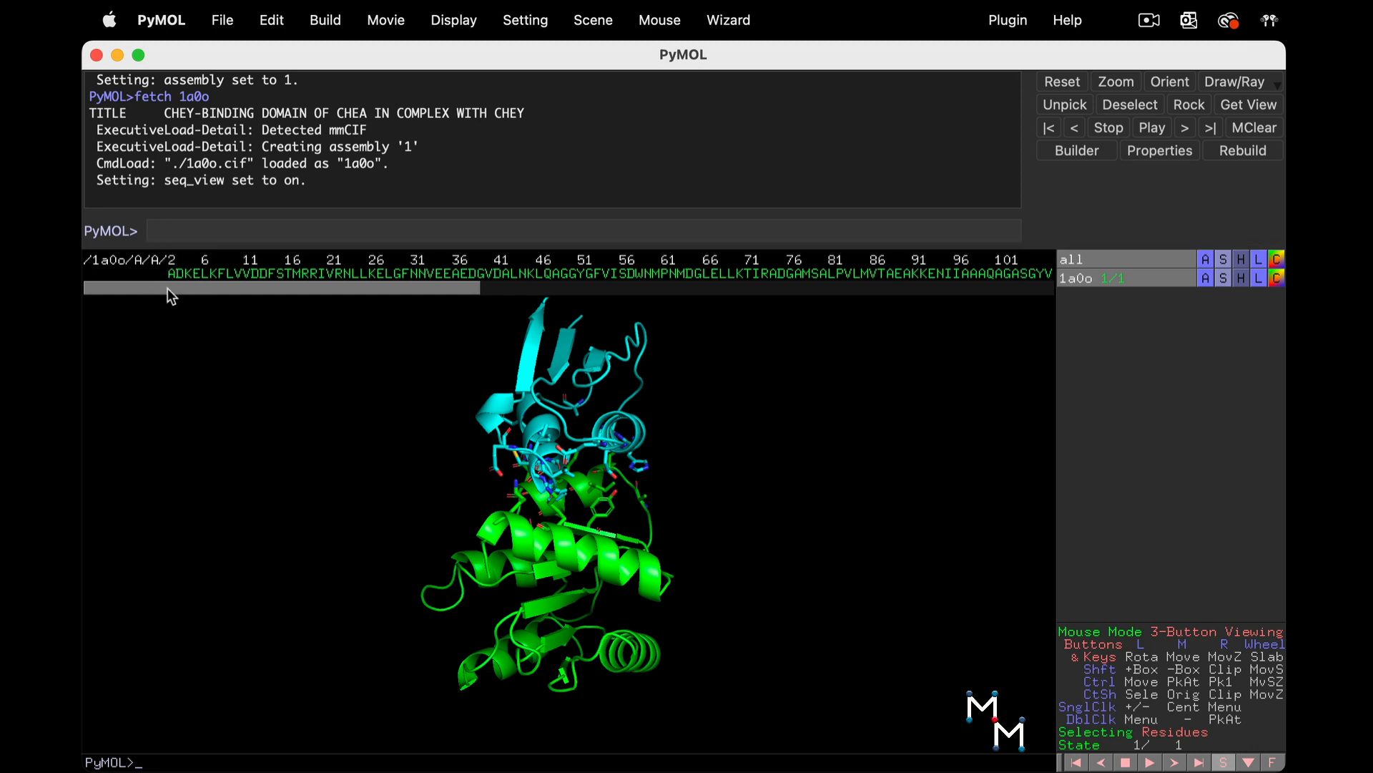
- Select terminal residues in the sequence and rename the selection to 'termini'
click(145, 273)
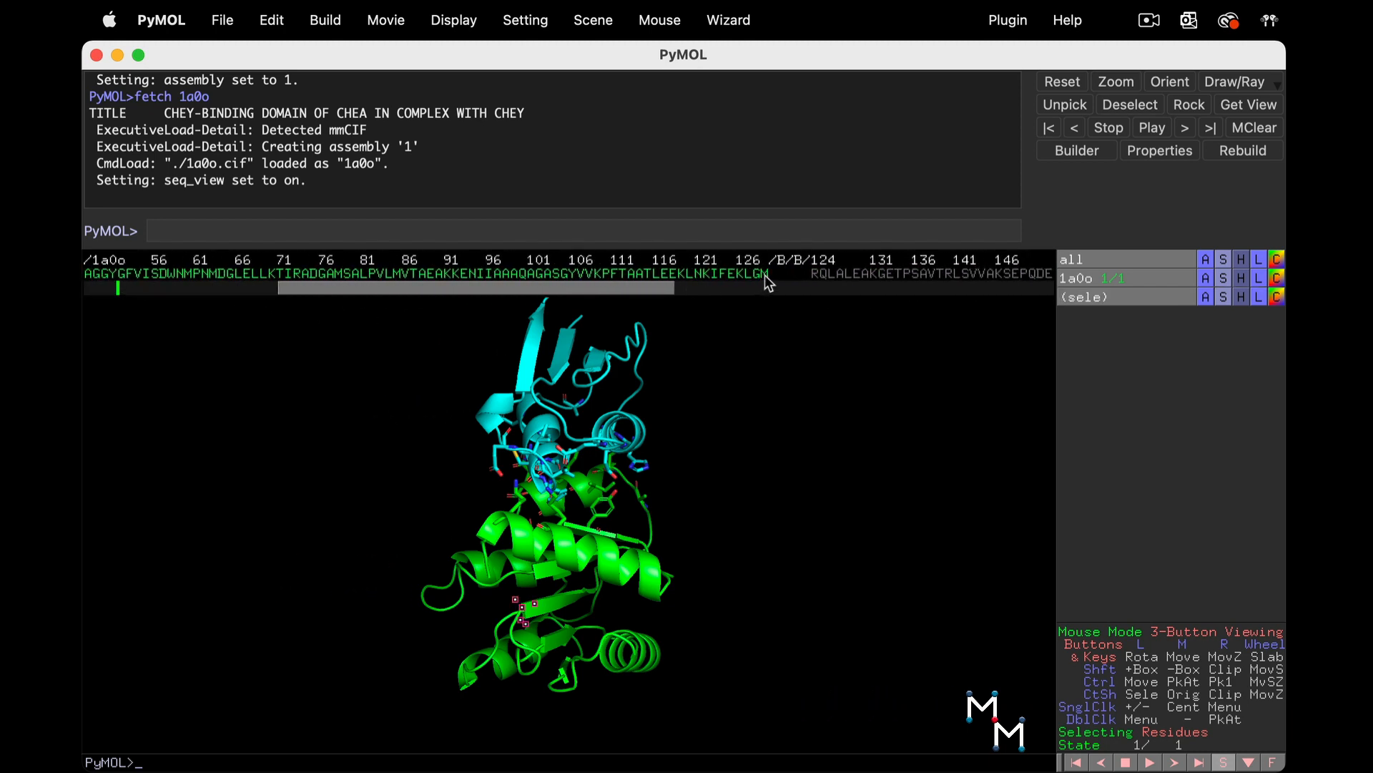
click(1207, 296)
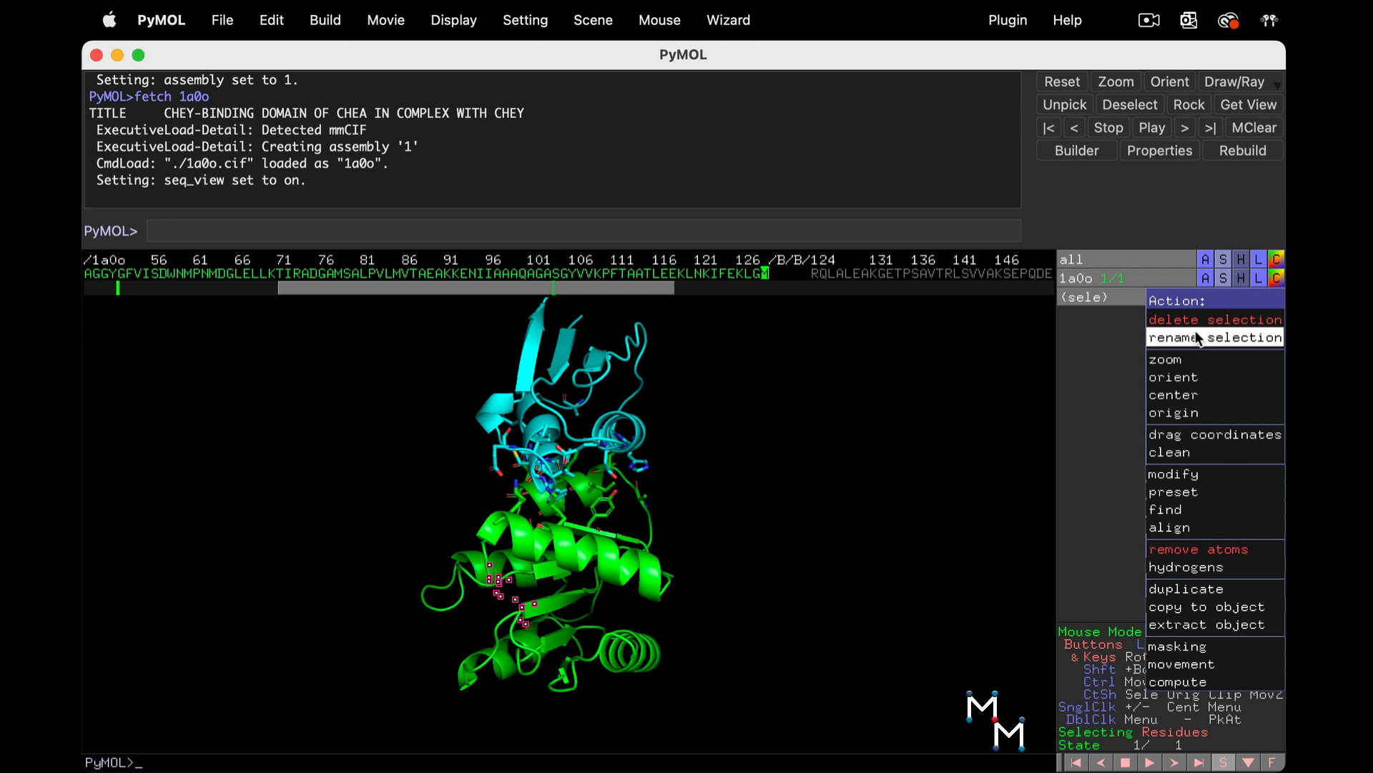
click(1213, 336)
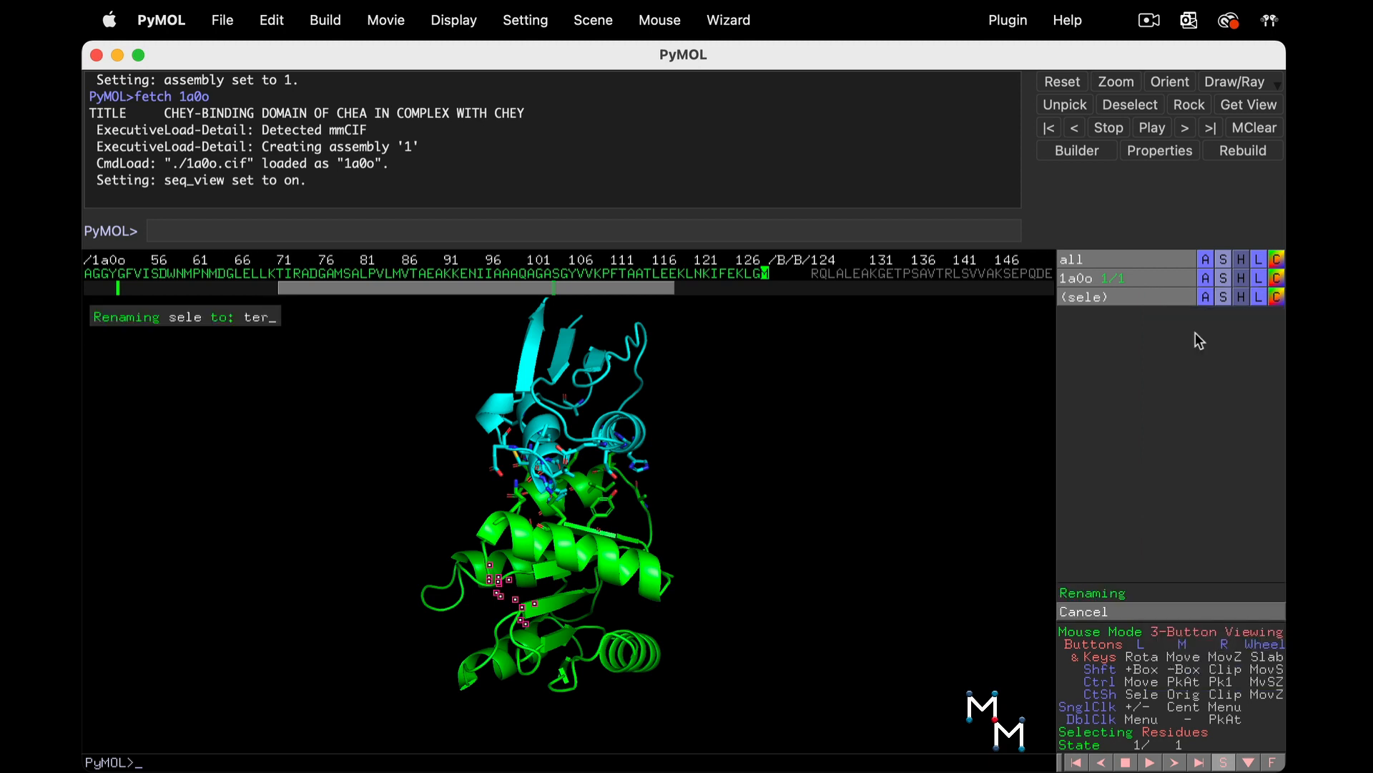
key(Return)
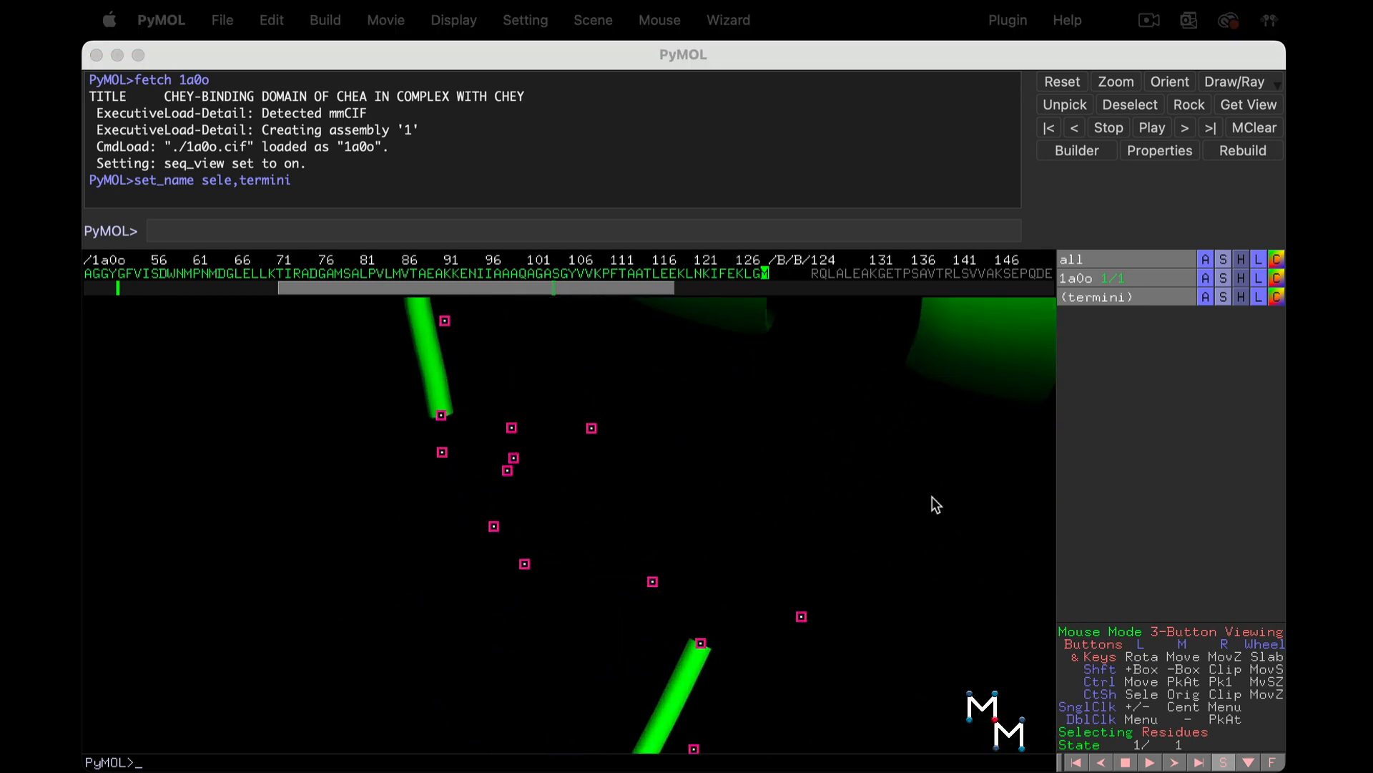
- Show the termini residues as sticks and zoom in on the chain ends
click(1206, 297)
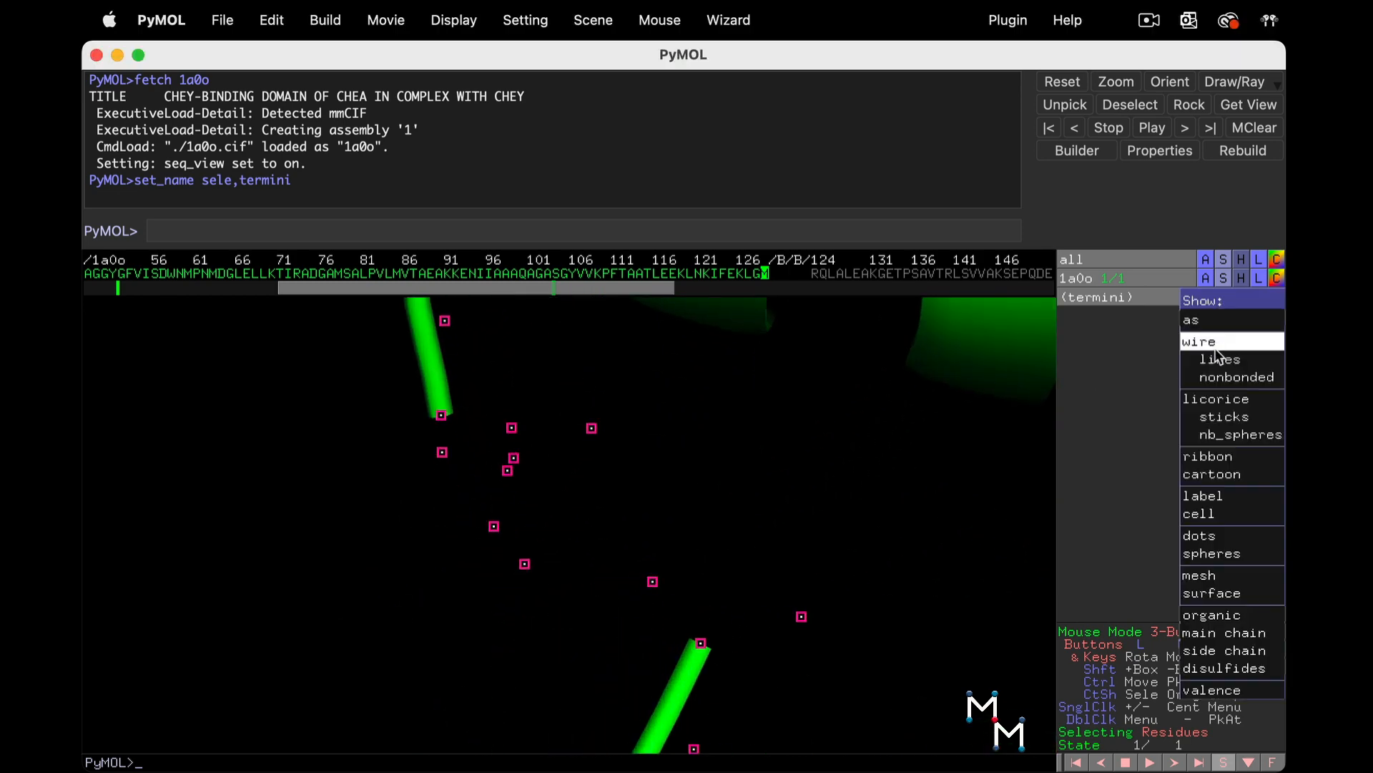
click(1224, 417)
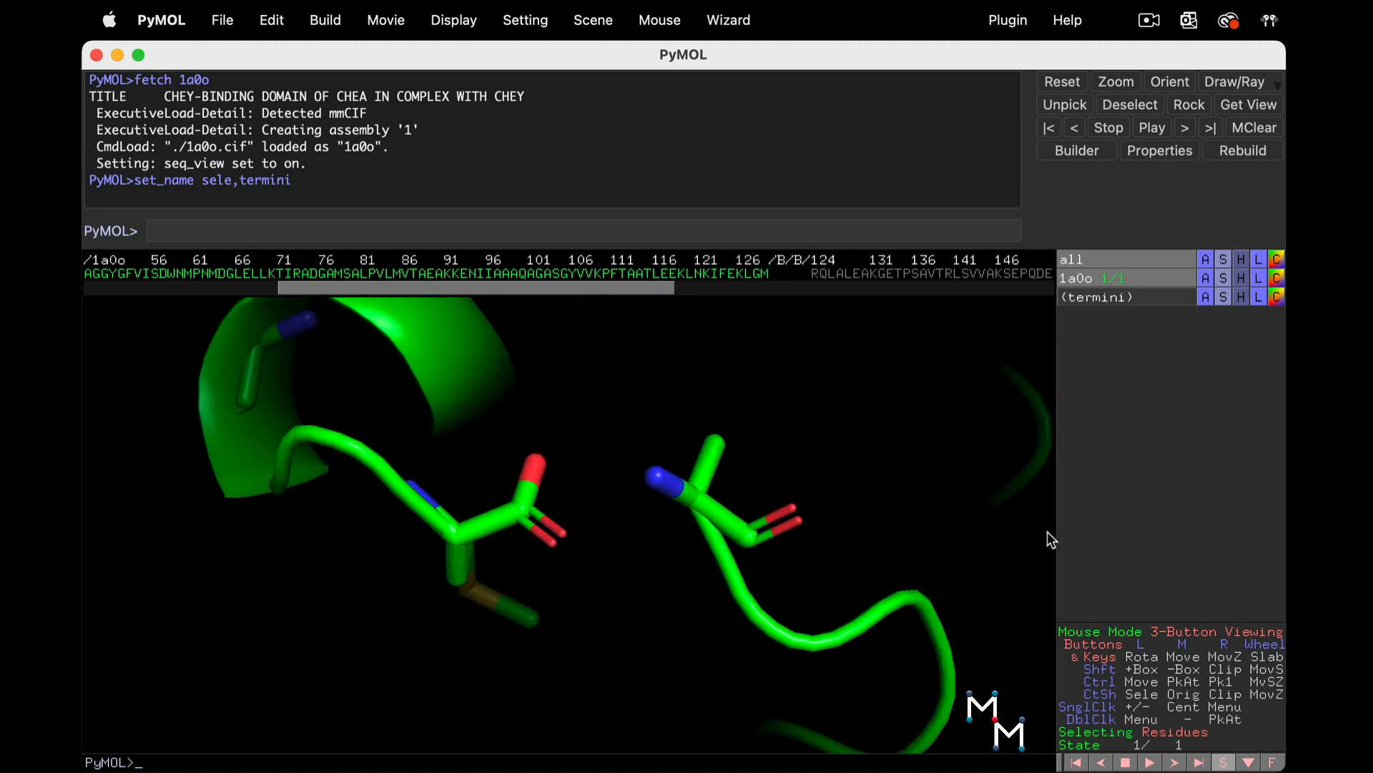
mouse_move(717, 282)
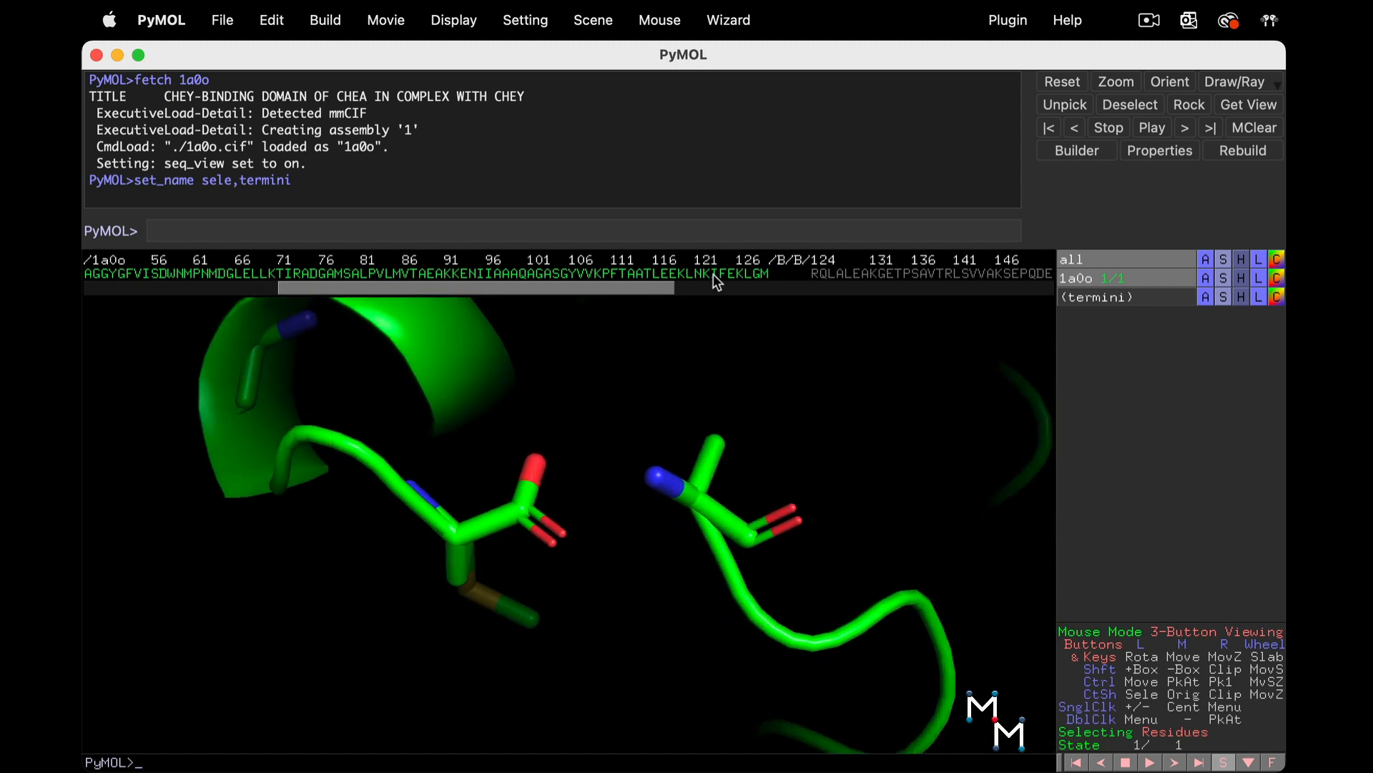
scroll(right, 3)
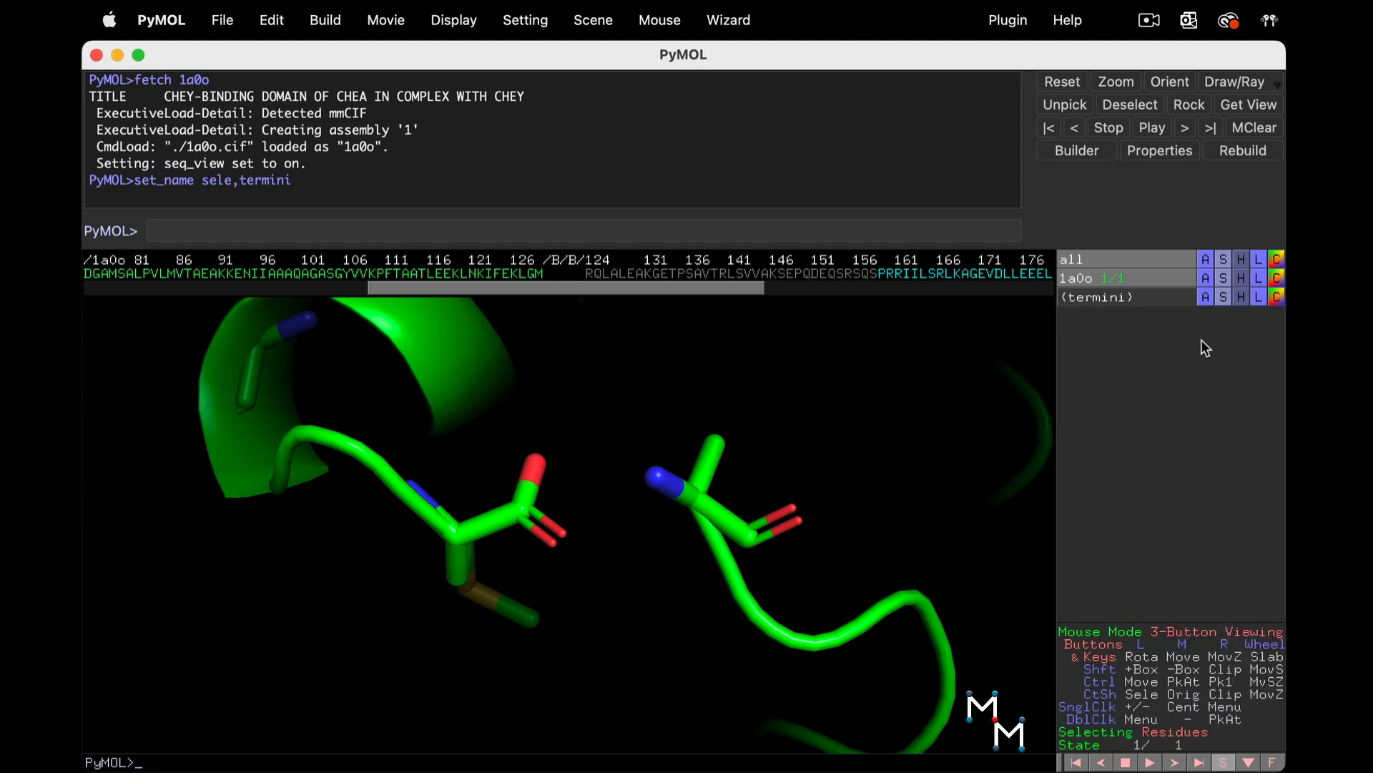
mouse_move(1171, 439)
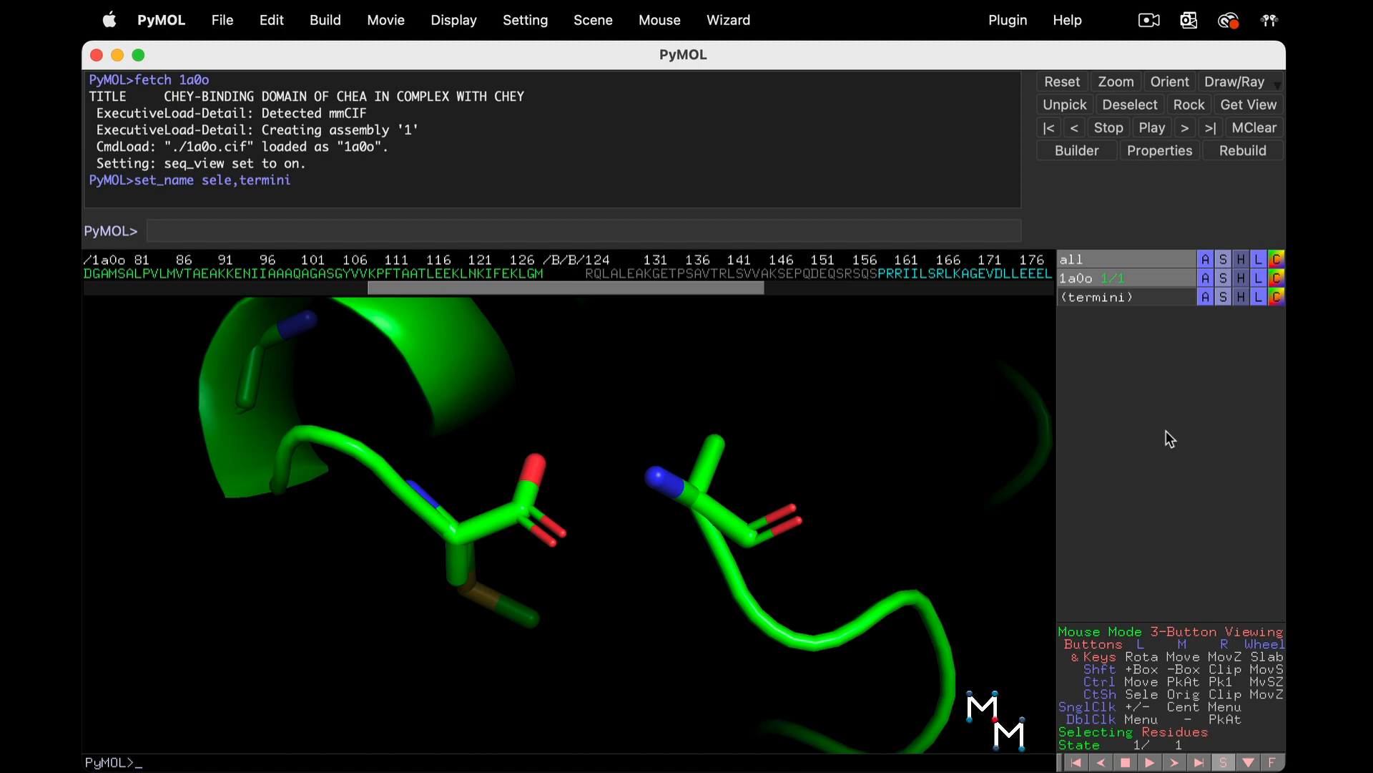
mouse_move(1197, 383)
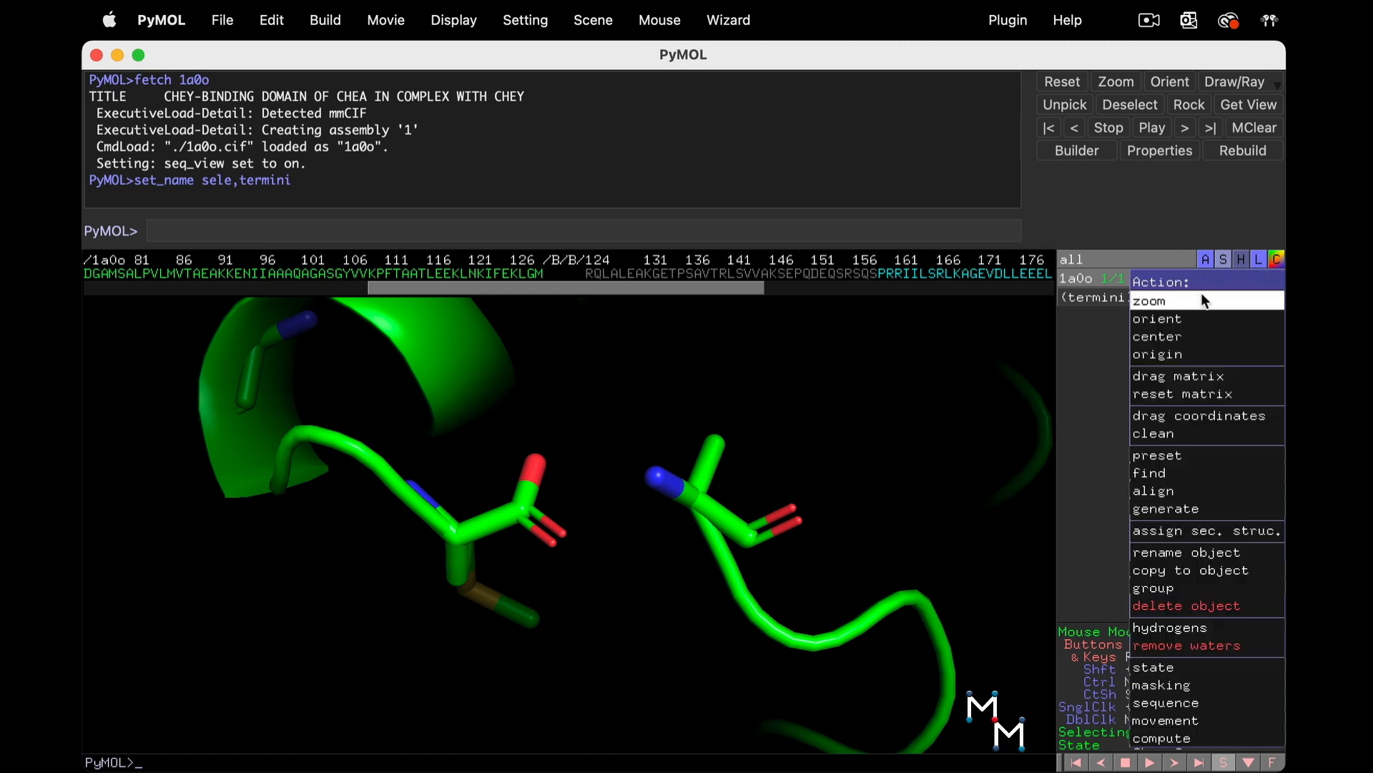
- Zoom to frame the whole 1a0o complex with its interface side chains
click(1148, 301)
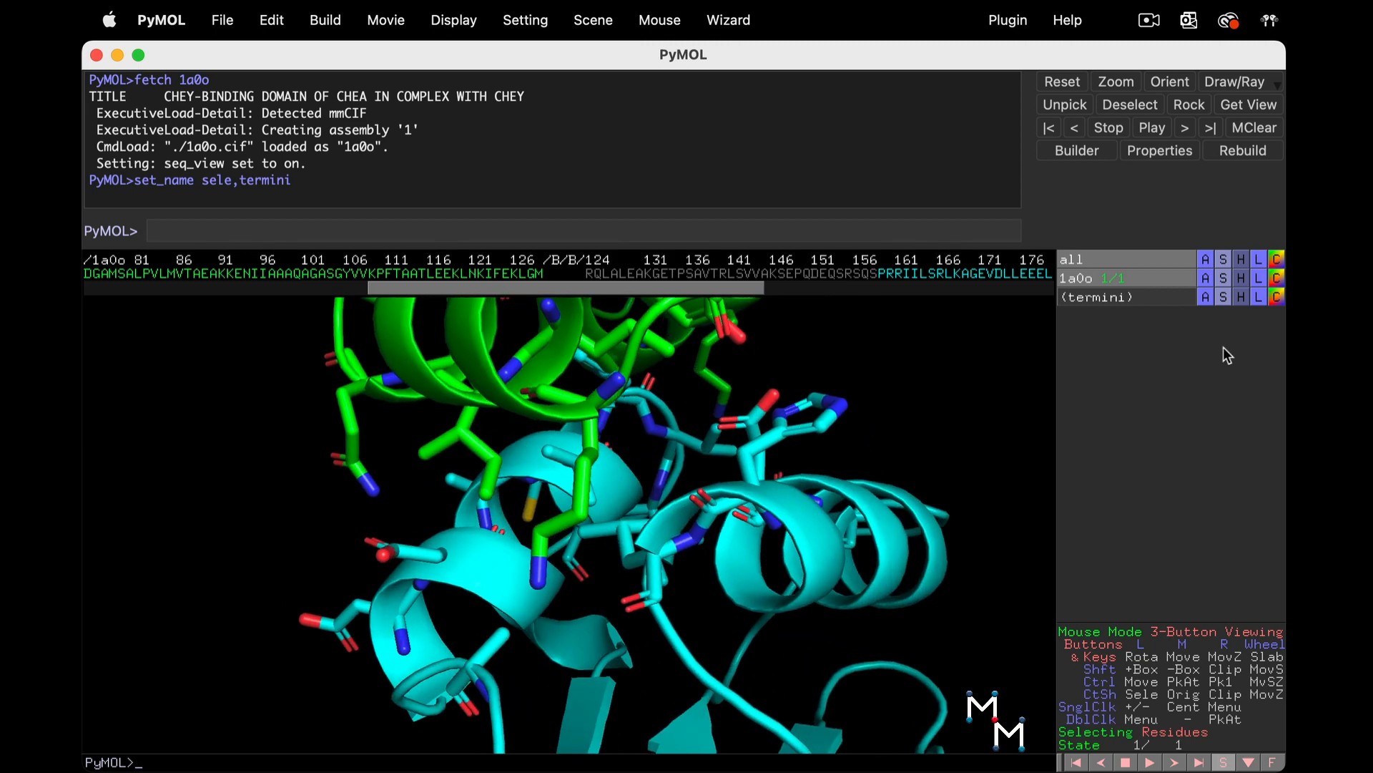
mouse_move(1230, 321)
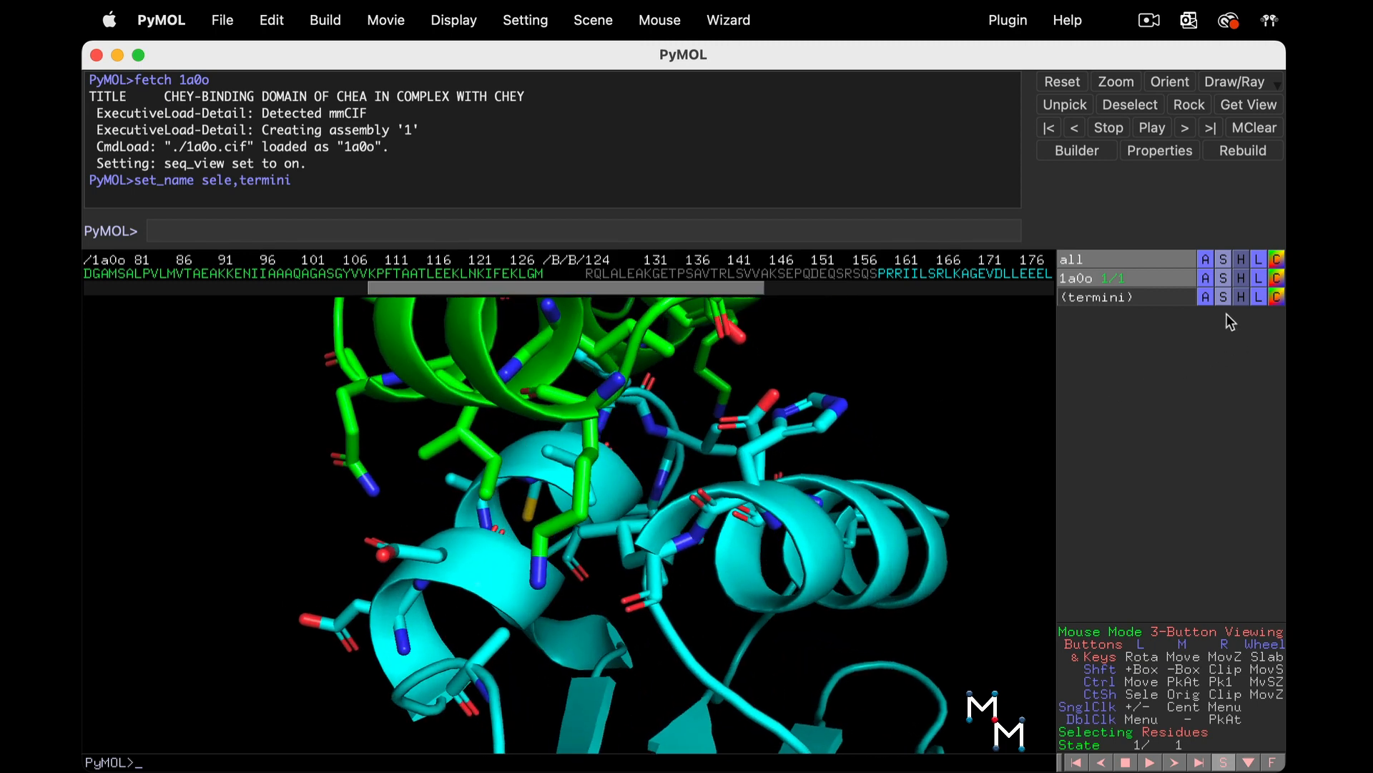
- Find polar contacts between the two 1a0o chains, shown as yellow dashes
click(1206, 258)
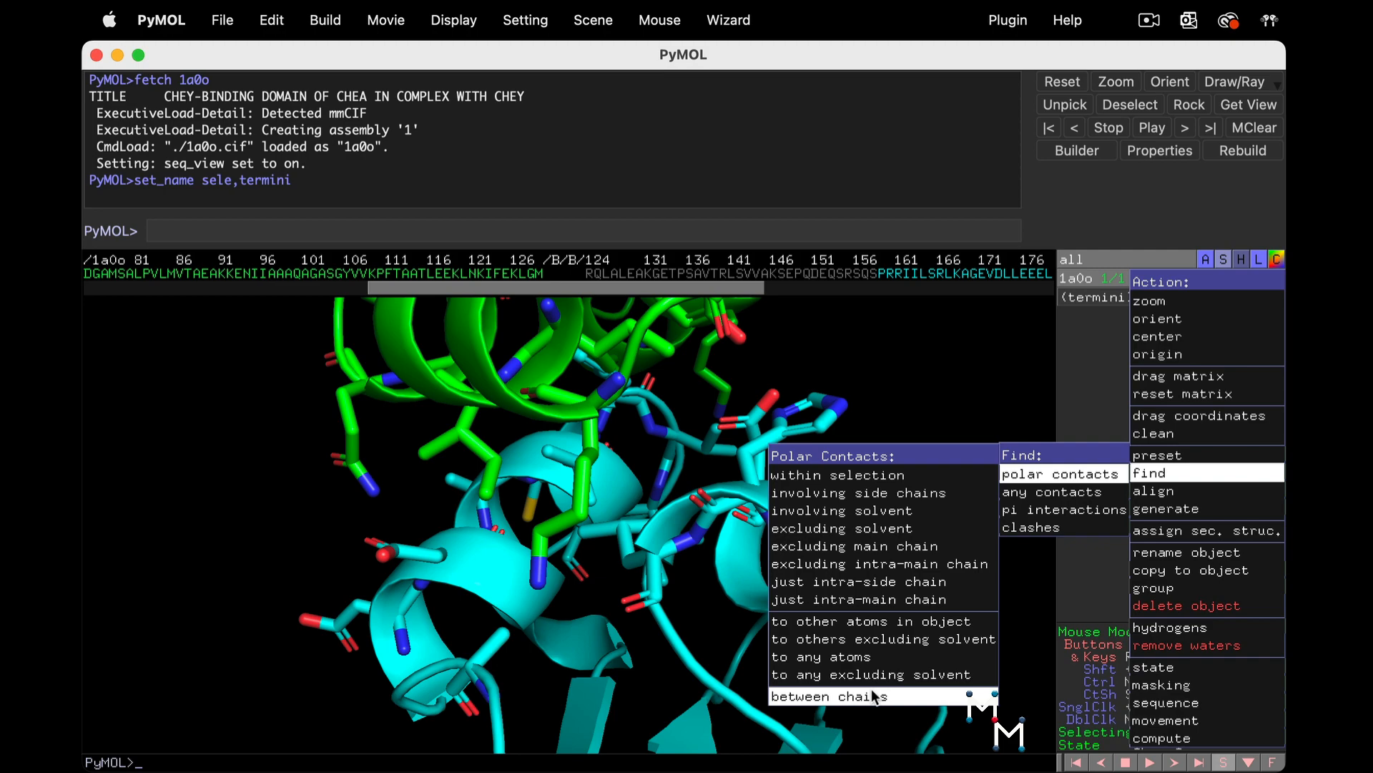
click(823, 695)
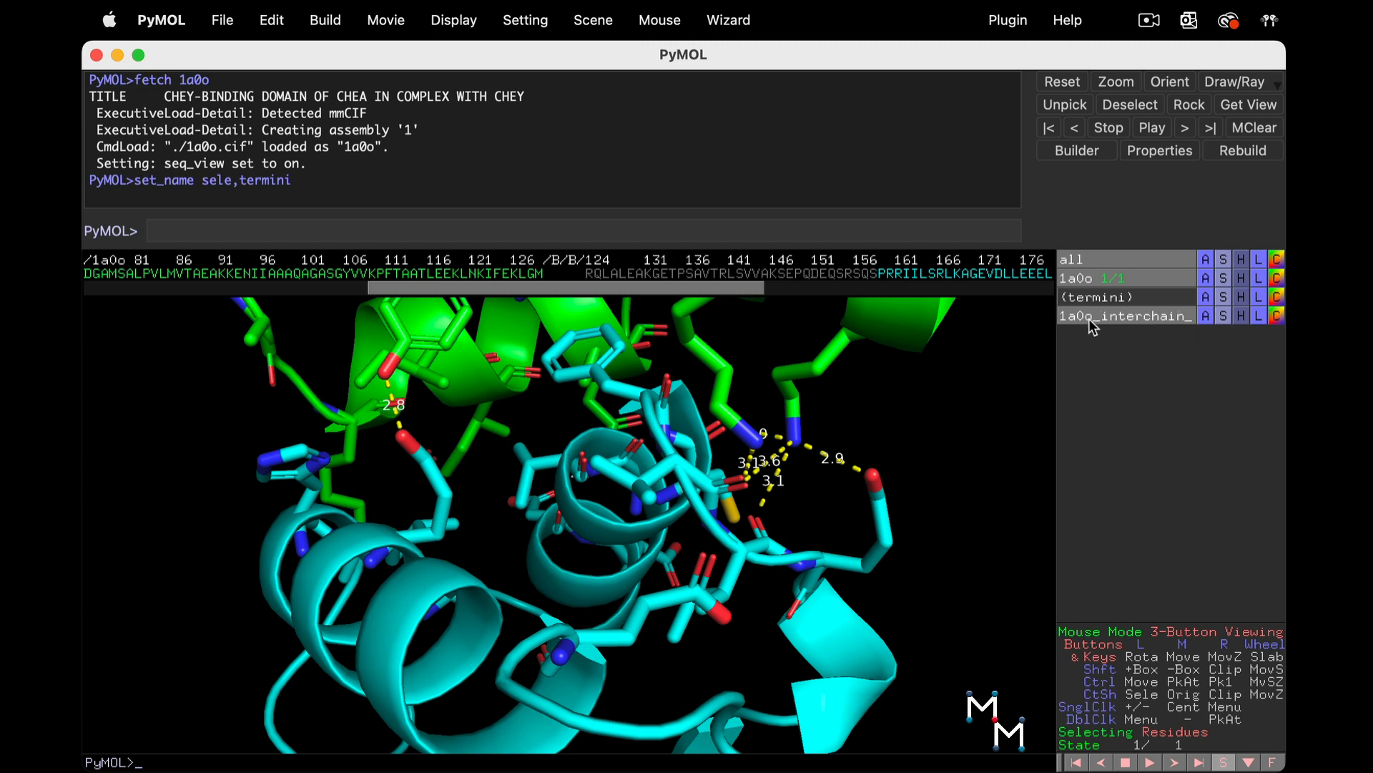
mouse_move(1243, 323)
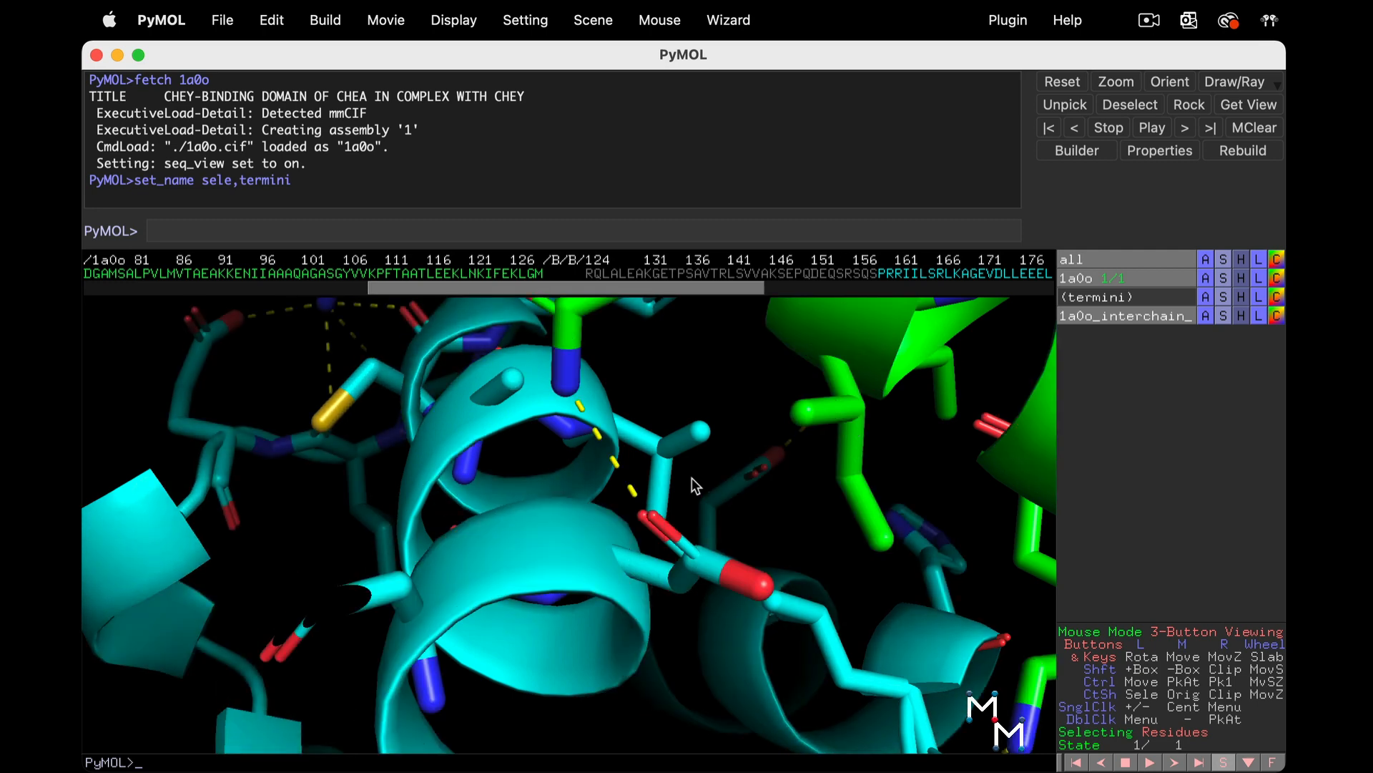
- Start the distance measurement wizard on the zoomed interface view
click(726, 20)
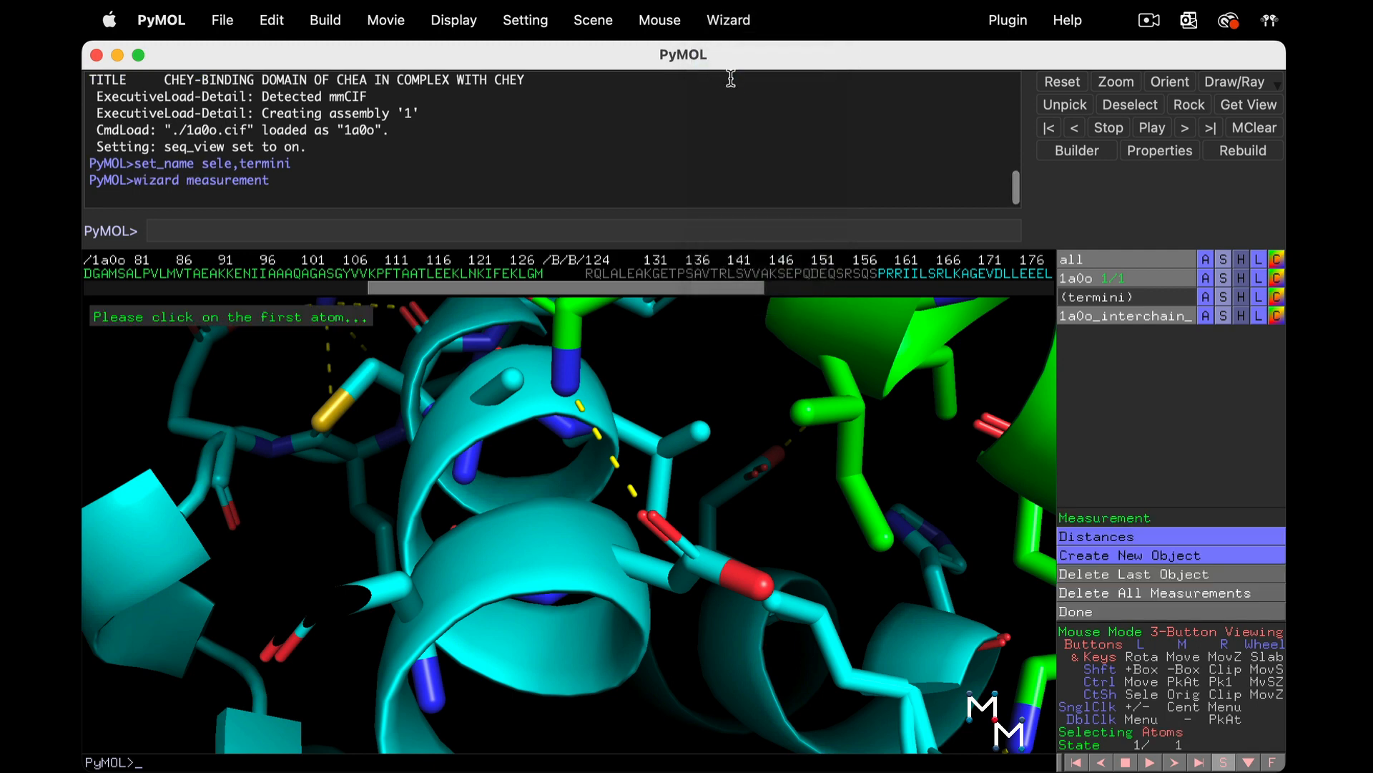
mouse_move(782, 163)
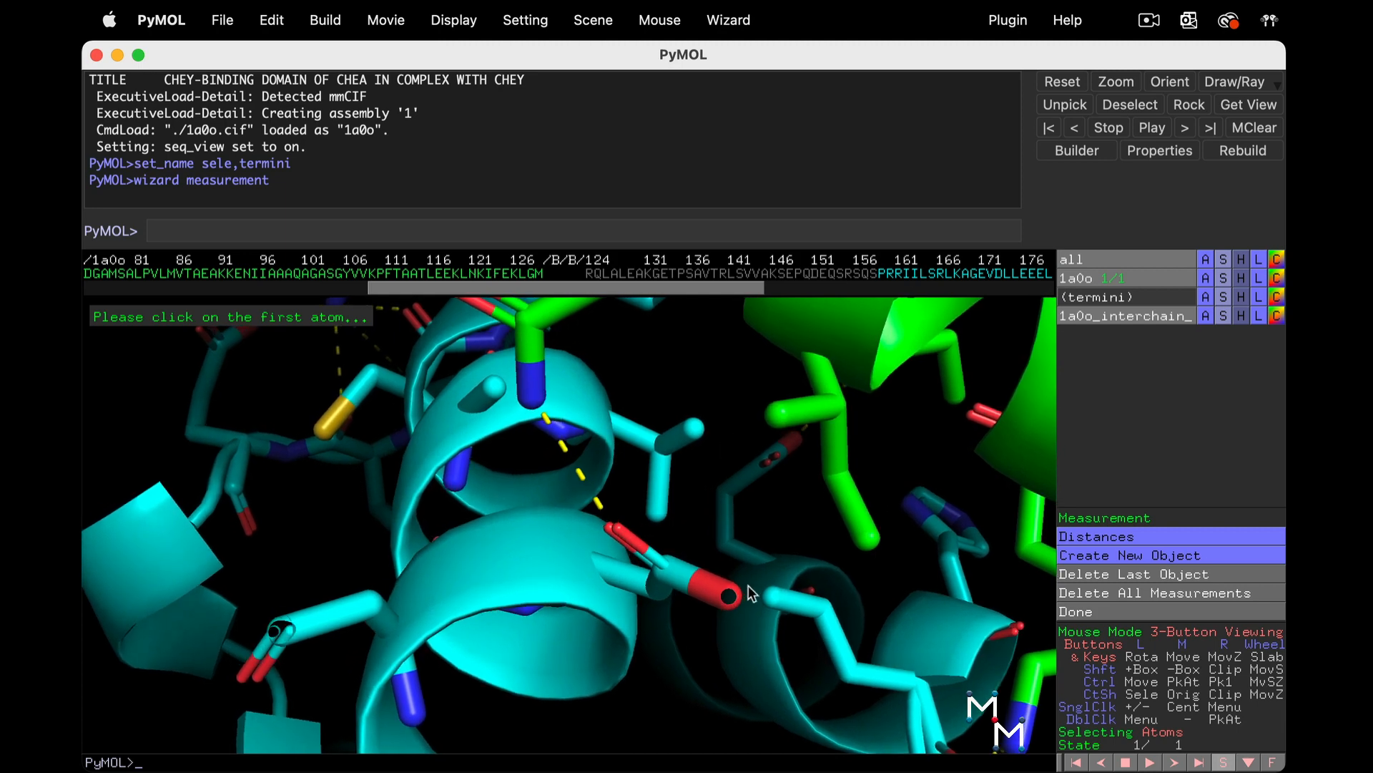
mouse_move(816, 489)
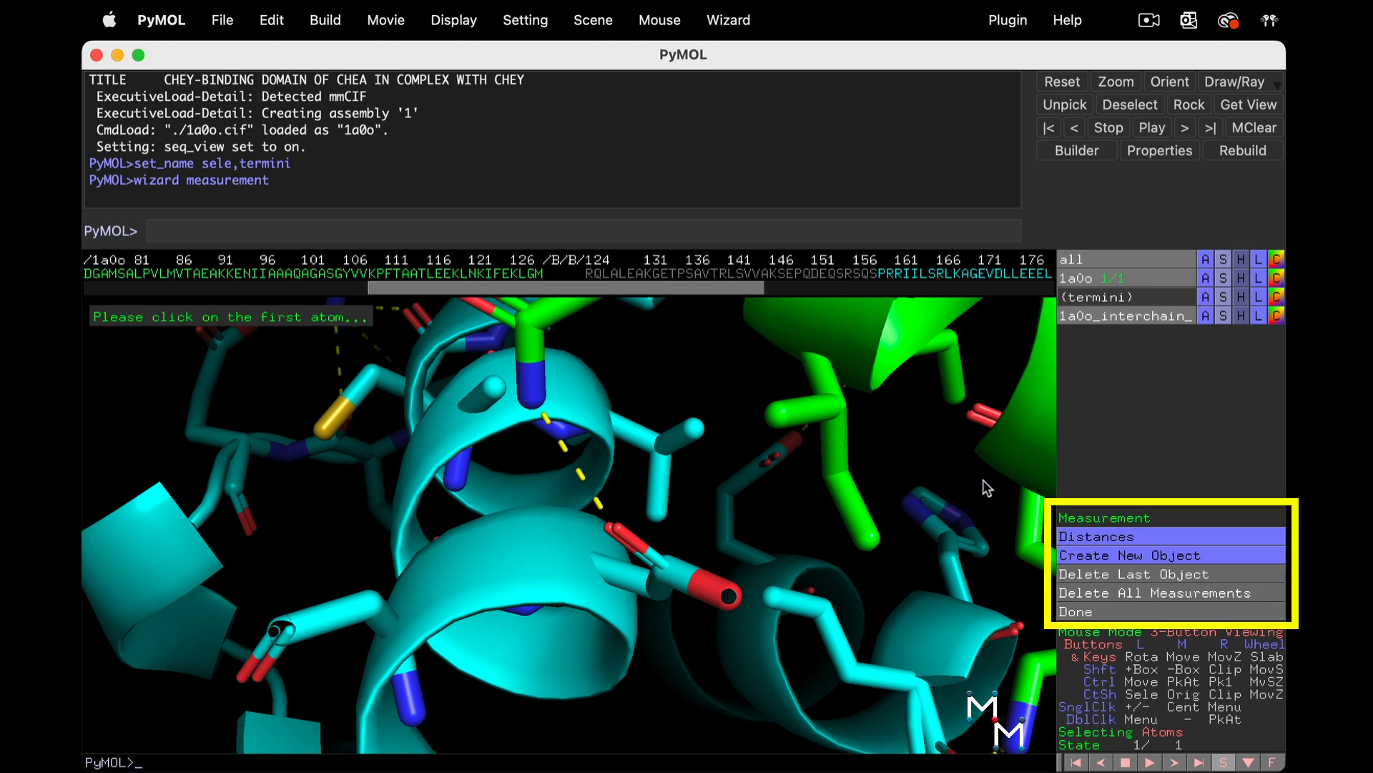
mouse_move(968, 501)
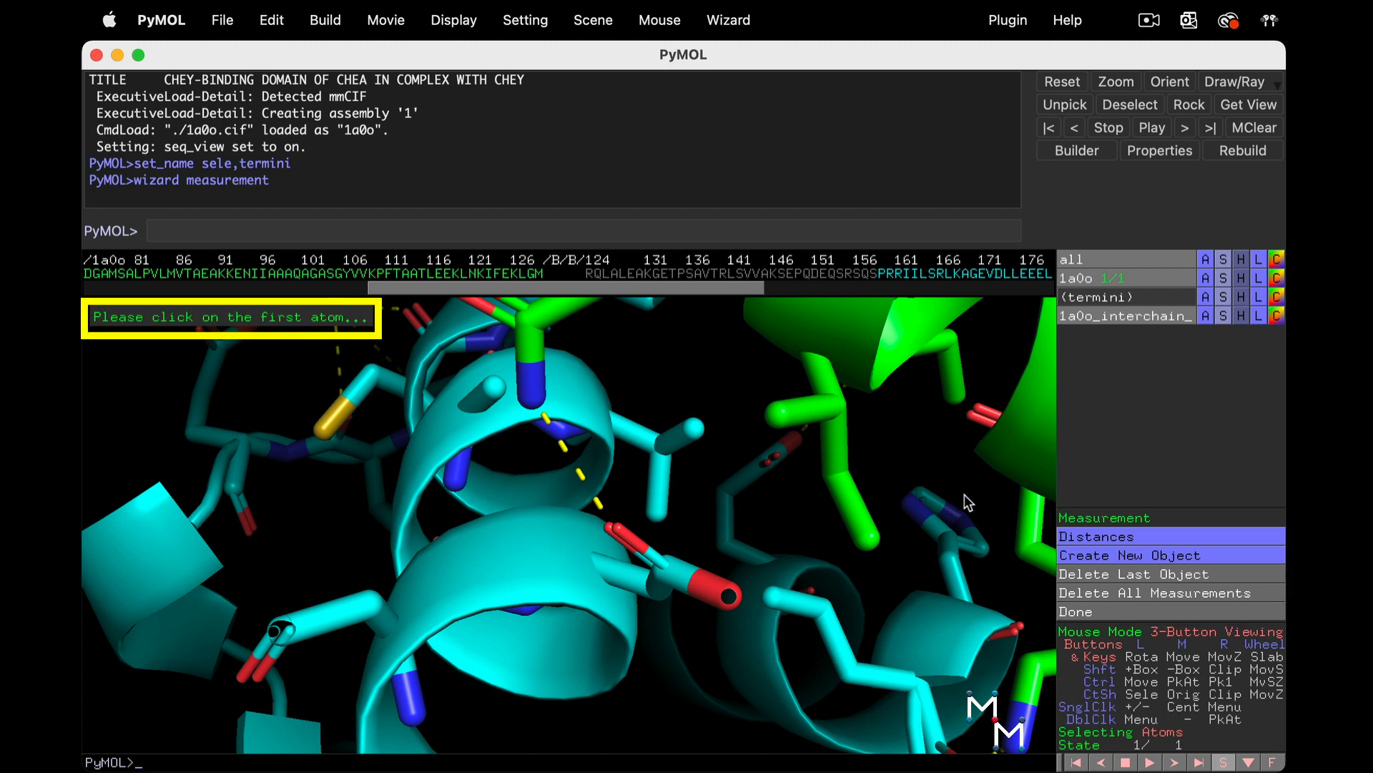
mouse_move(535, 324)
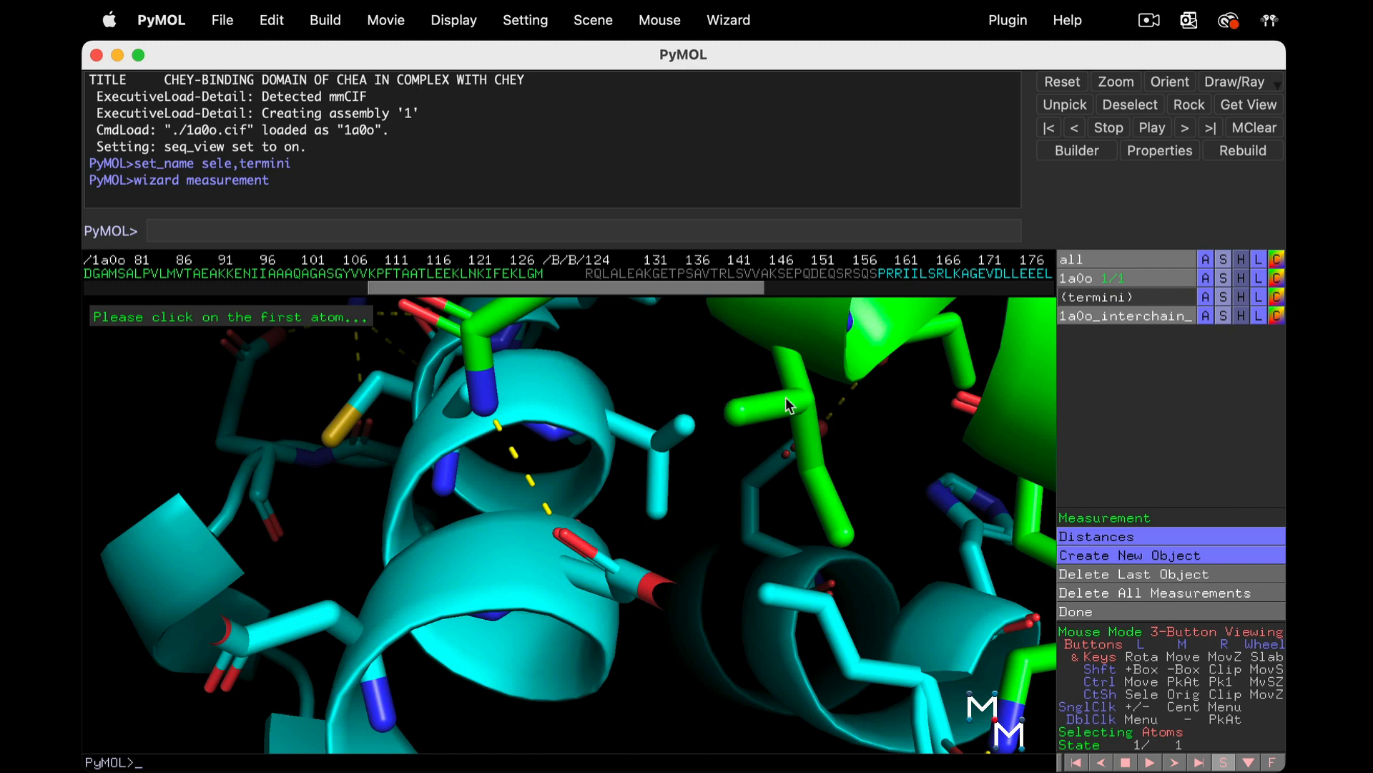
mouse_move(694, 455)
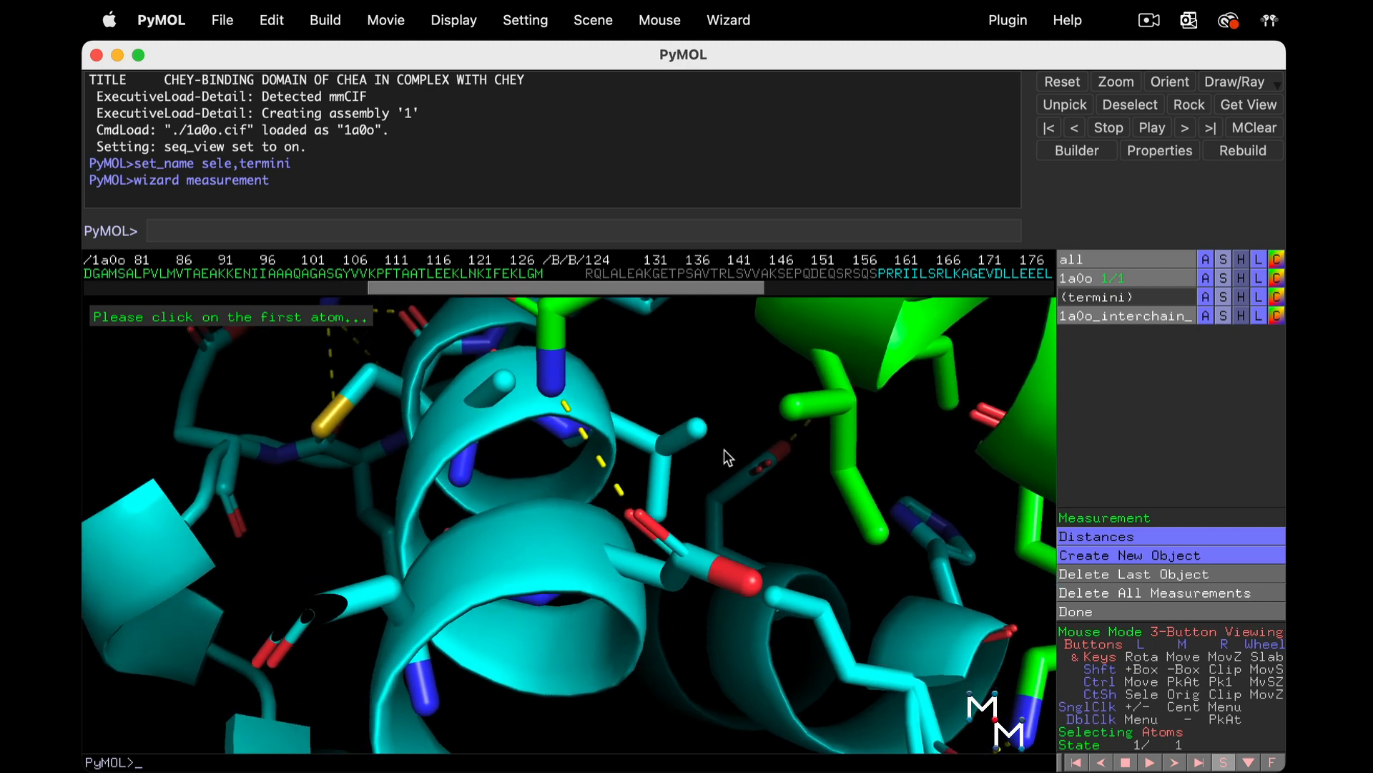
mouse_move(701, 437)
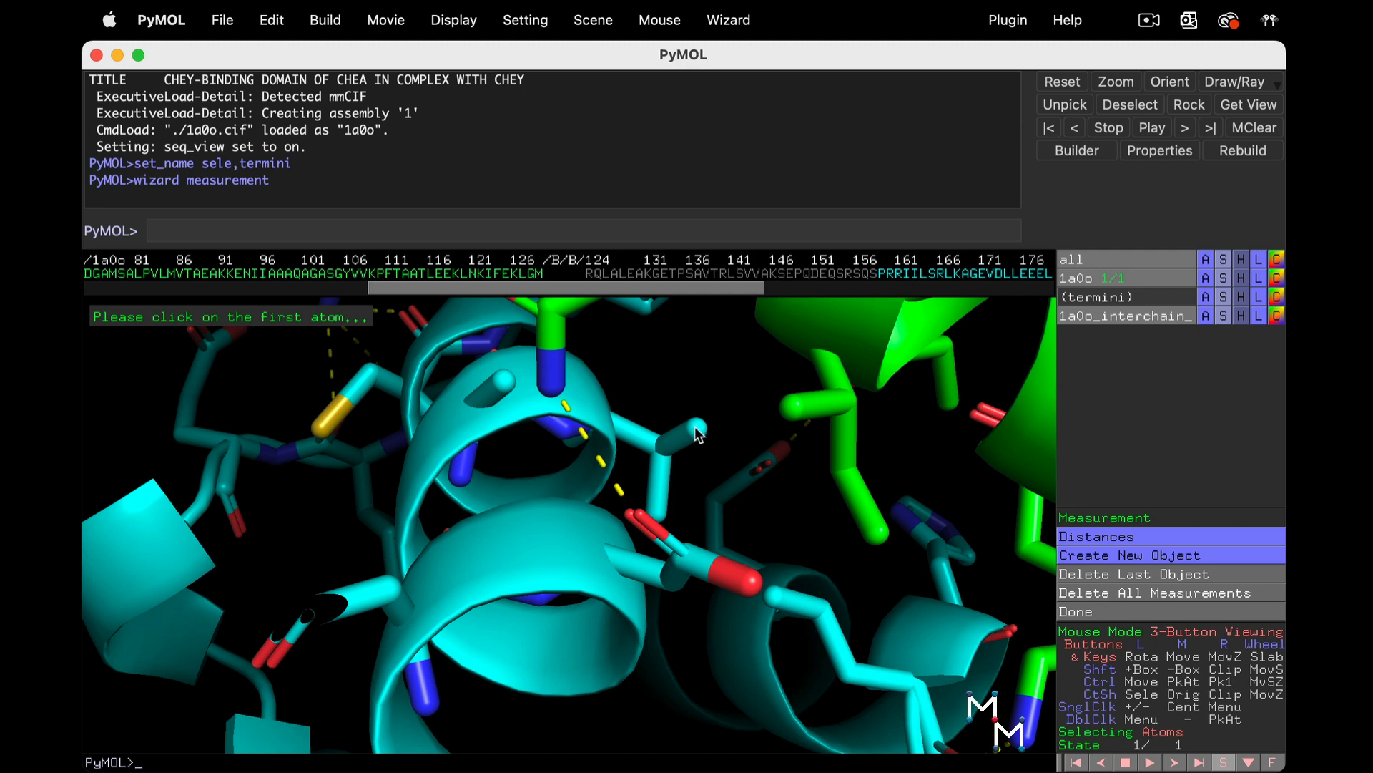
- Pick Val211 CG1 on chain B as the first distance atom
click(696, 436)
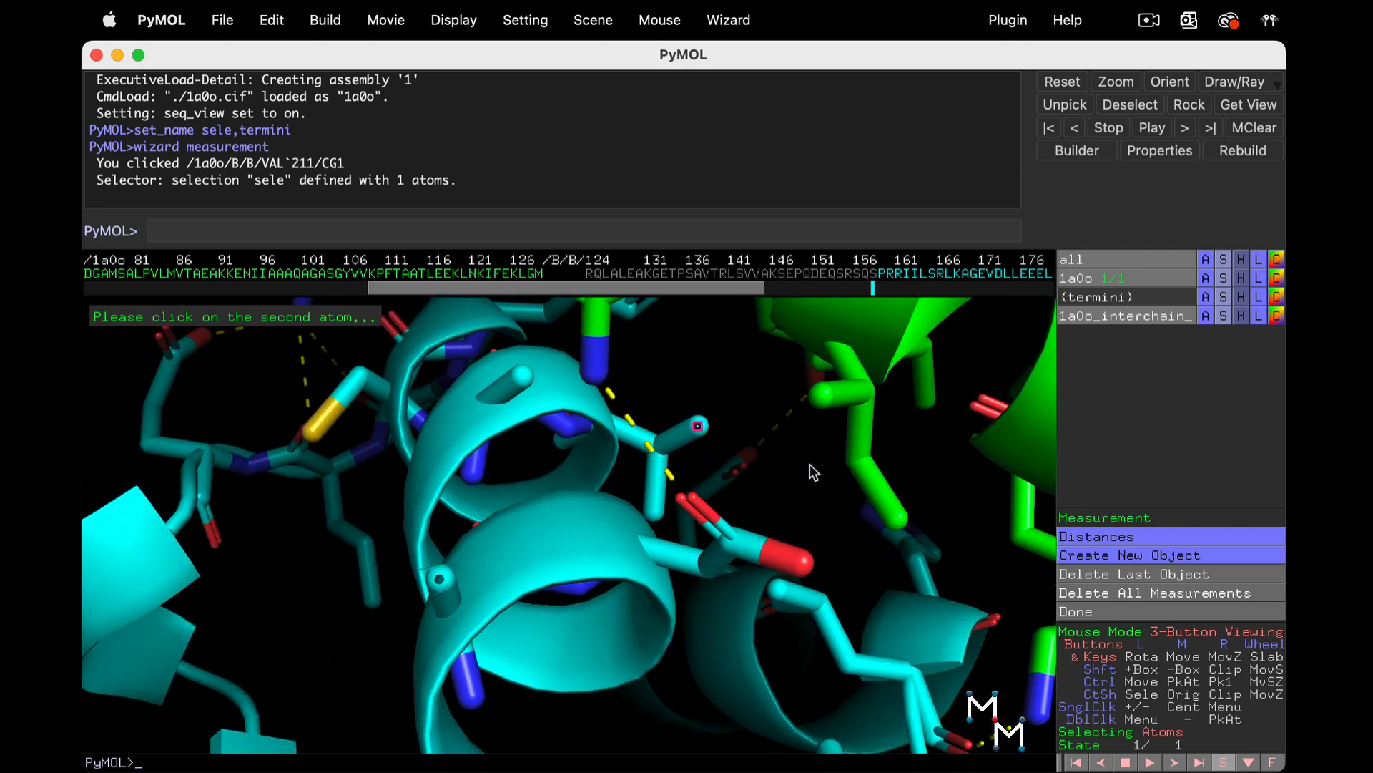
mouse_move(858, 464)
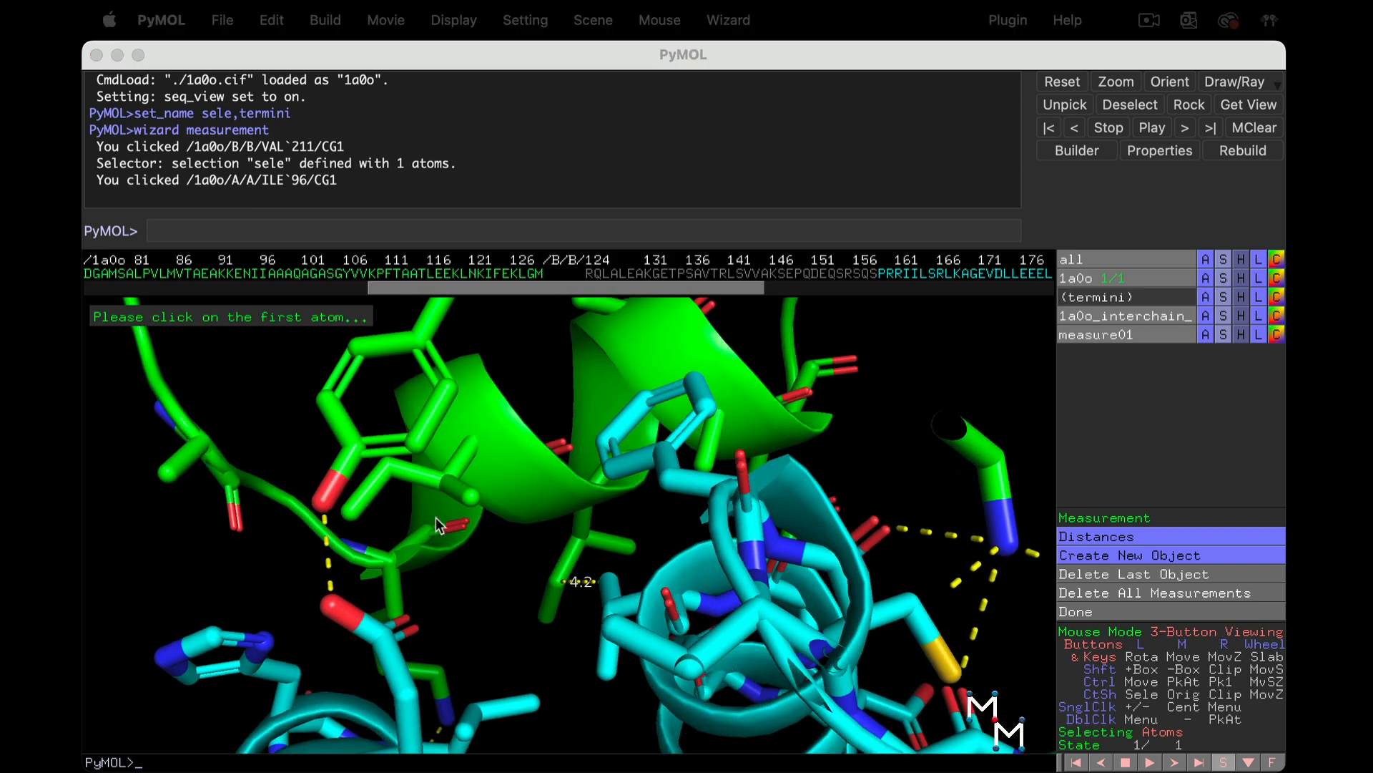
mouse_move(438, 472)
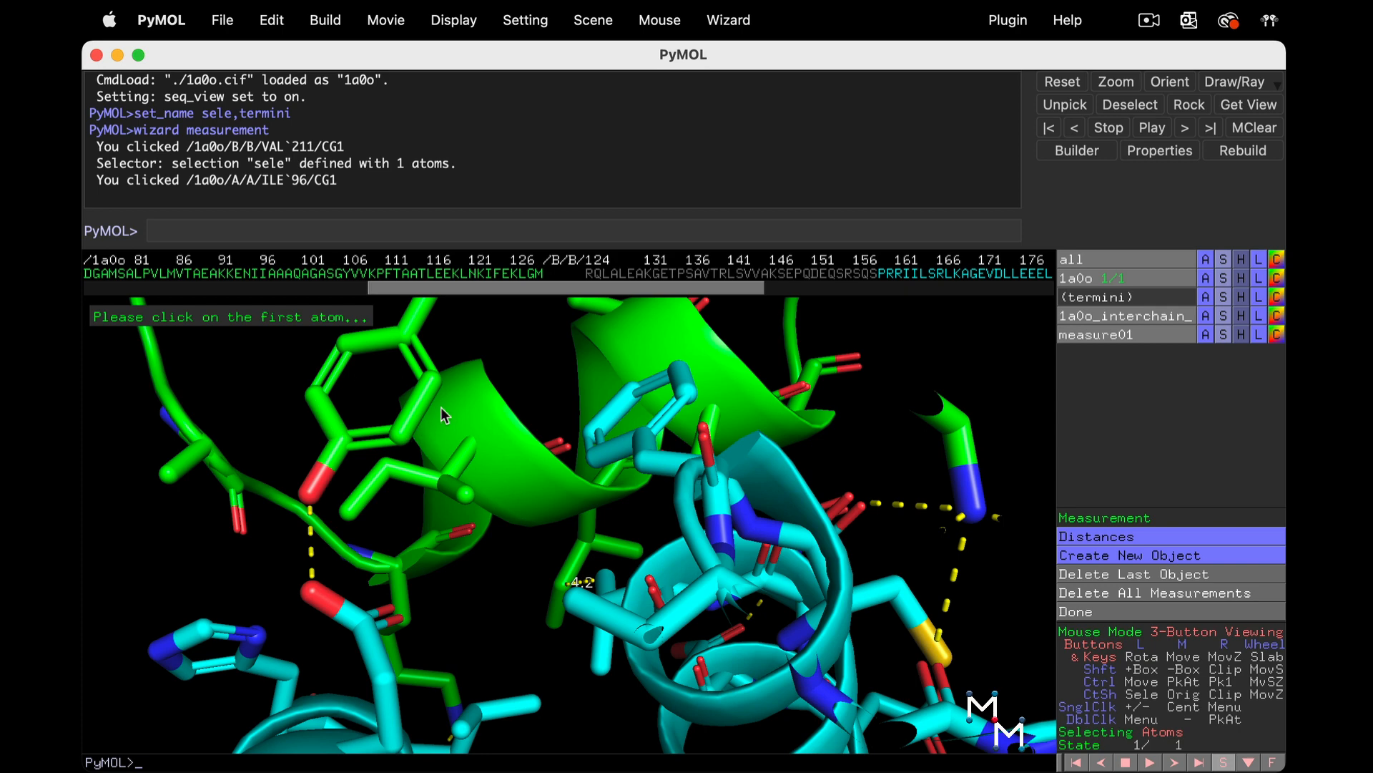
mouse_move(442, 384)
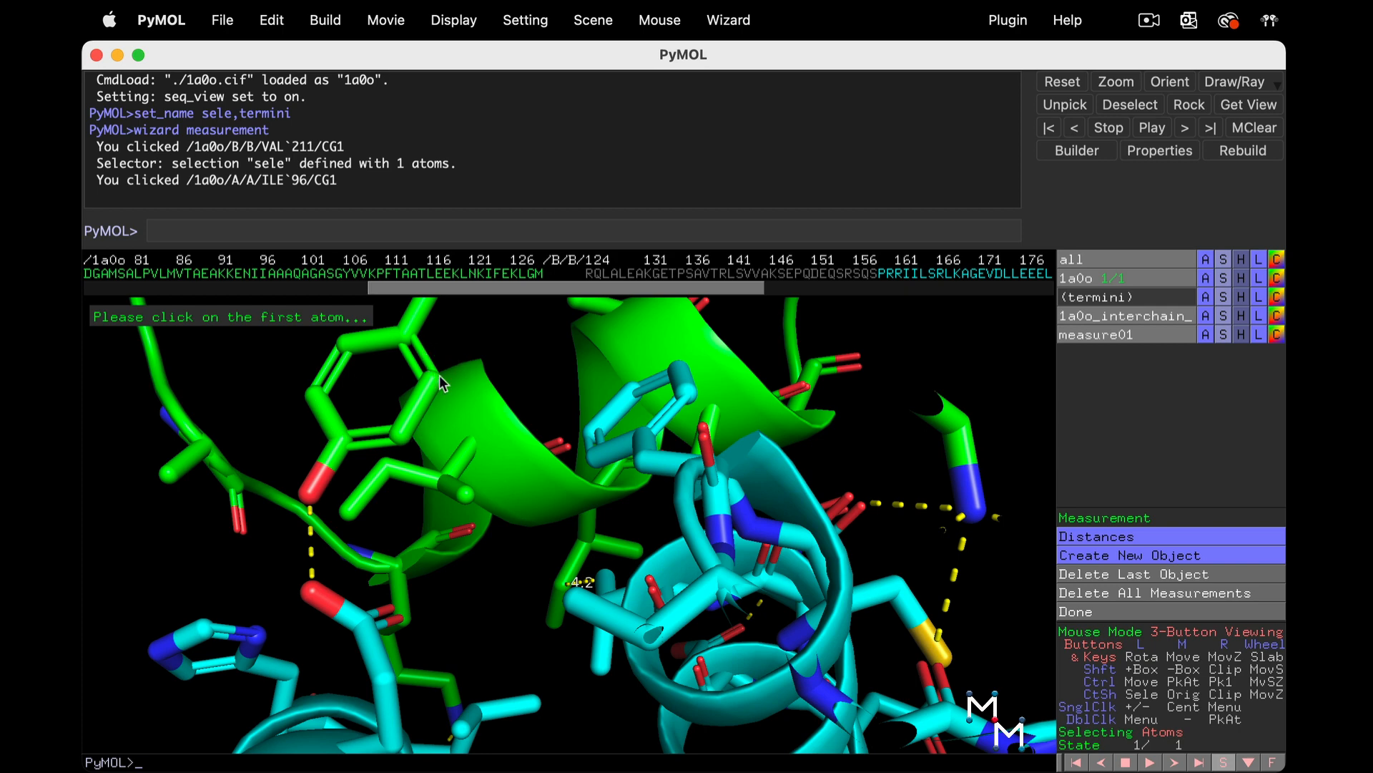
- Pick atoms to measure Val211–Ile96 (4.2 Å) and Tyr106–Phe214 (3.9 Å)
click(585, 463)
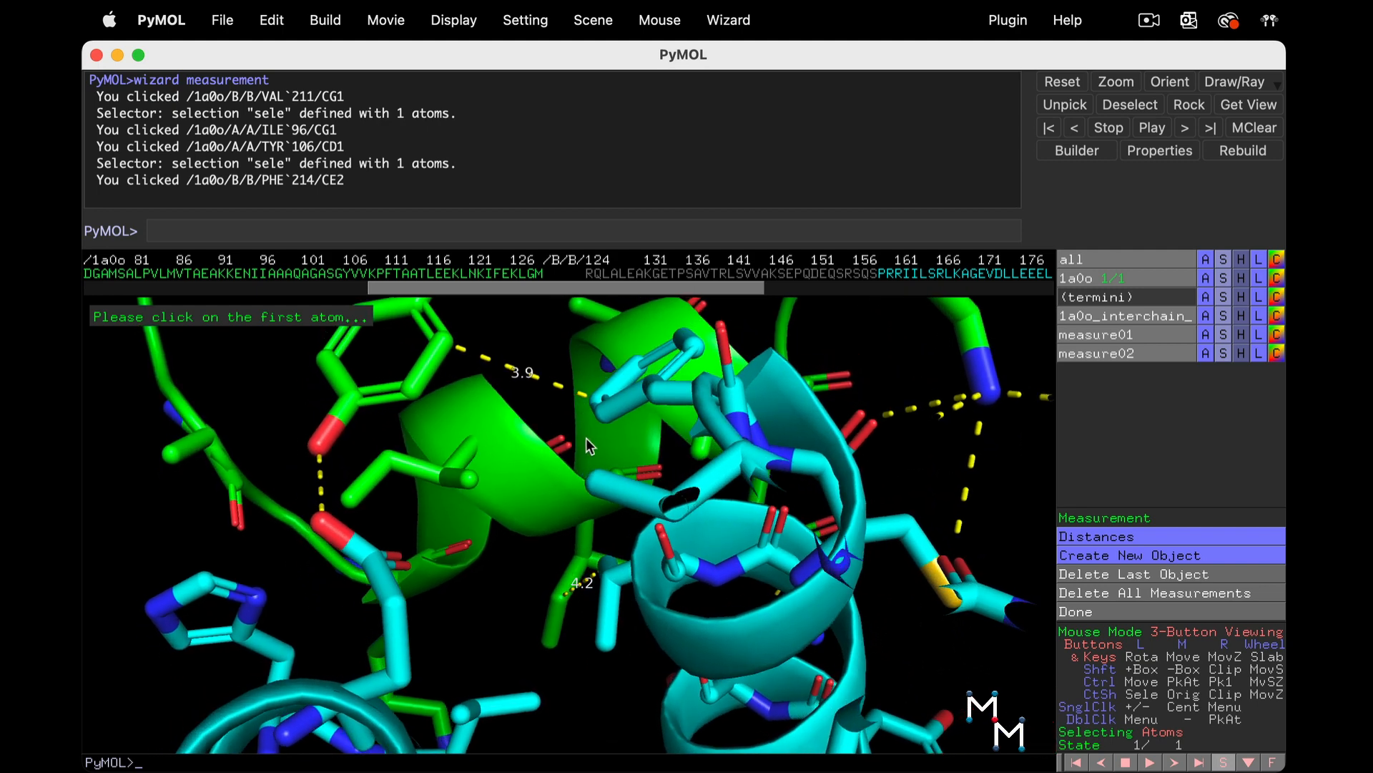
mouse_move(517, 587)
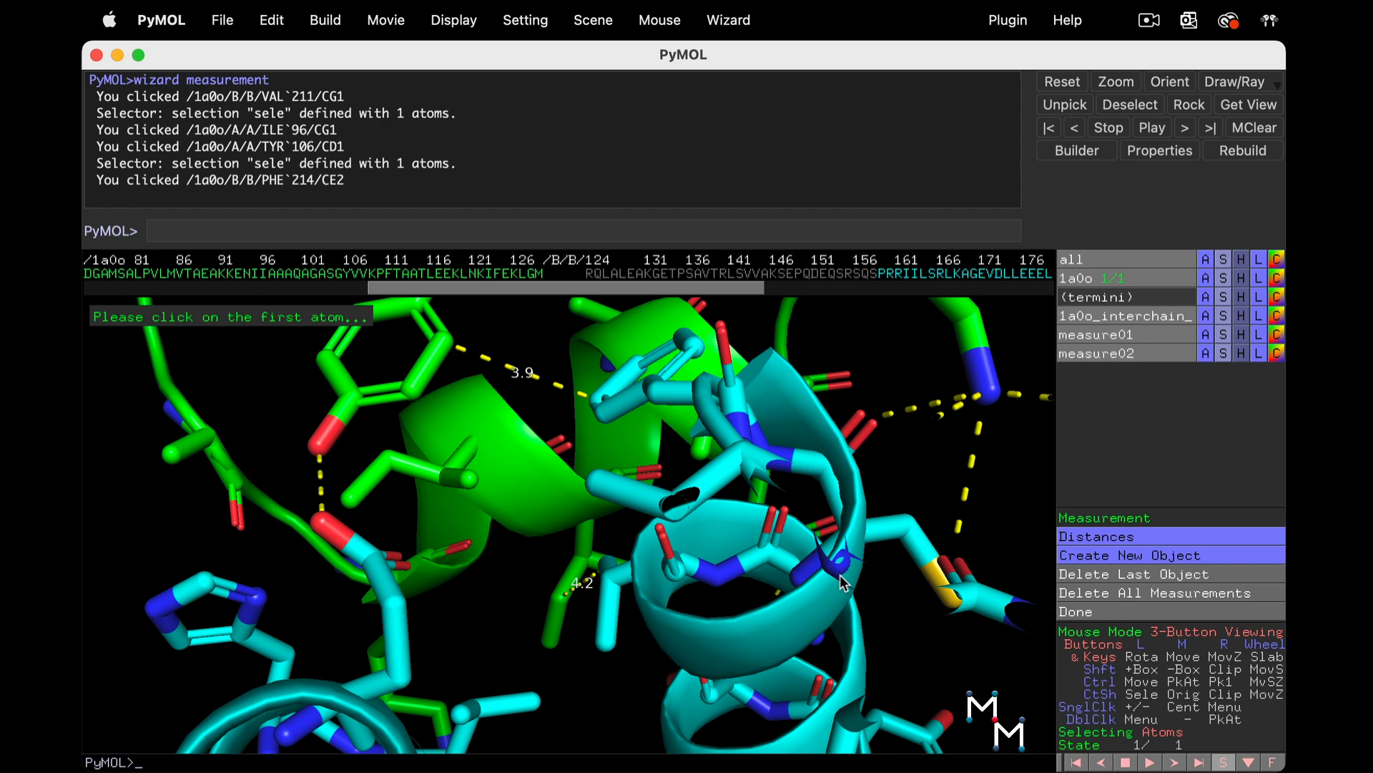
mouse_move(813, 565)
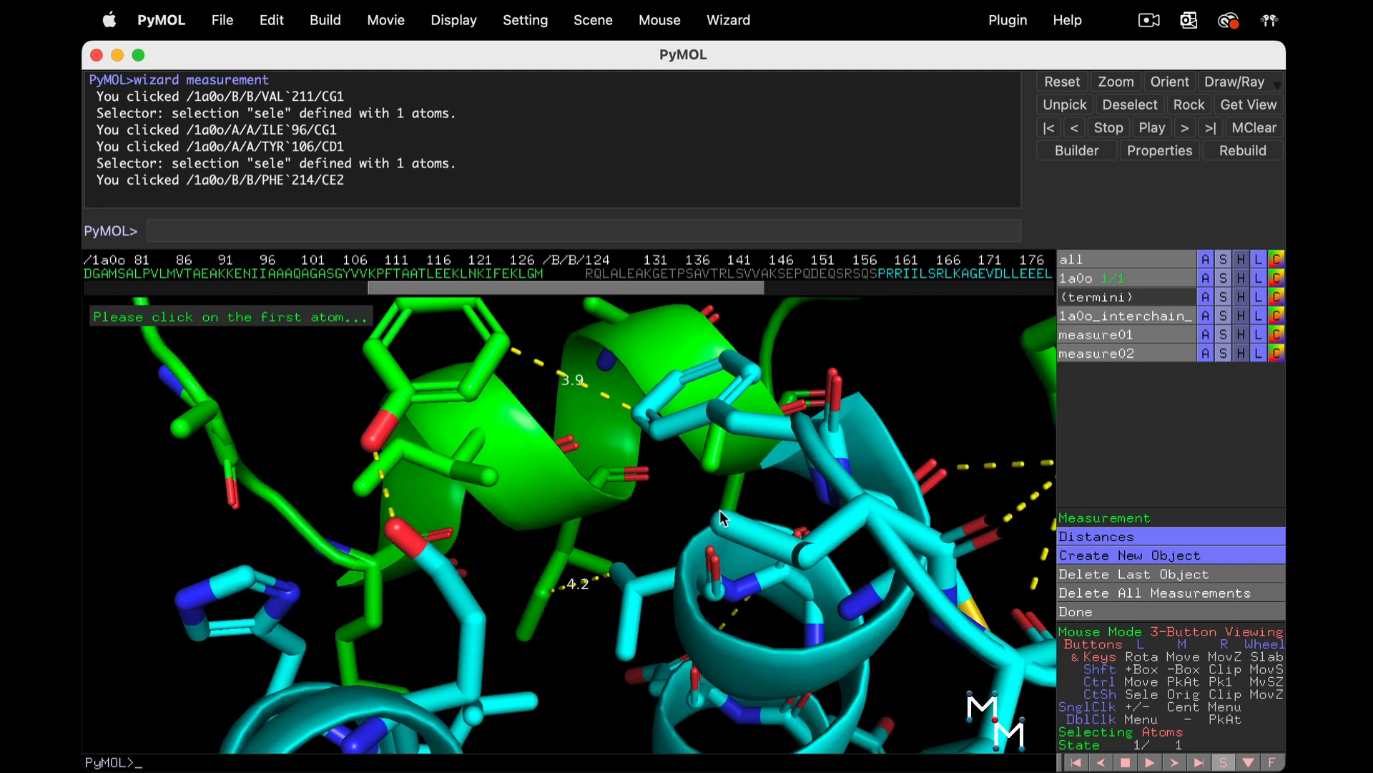
mouse_move(193, 640)
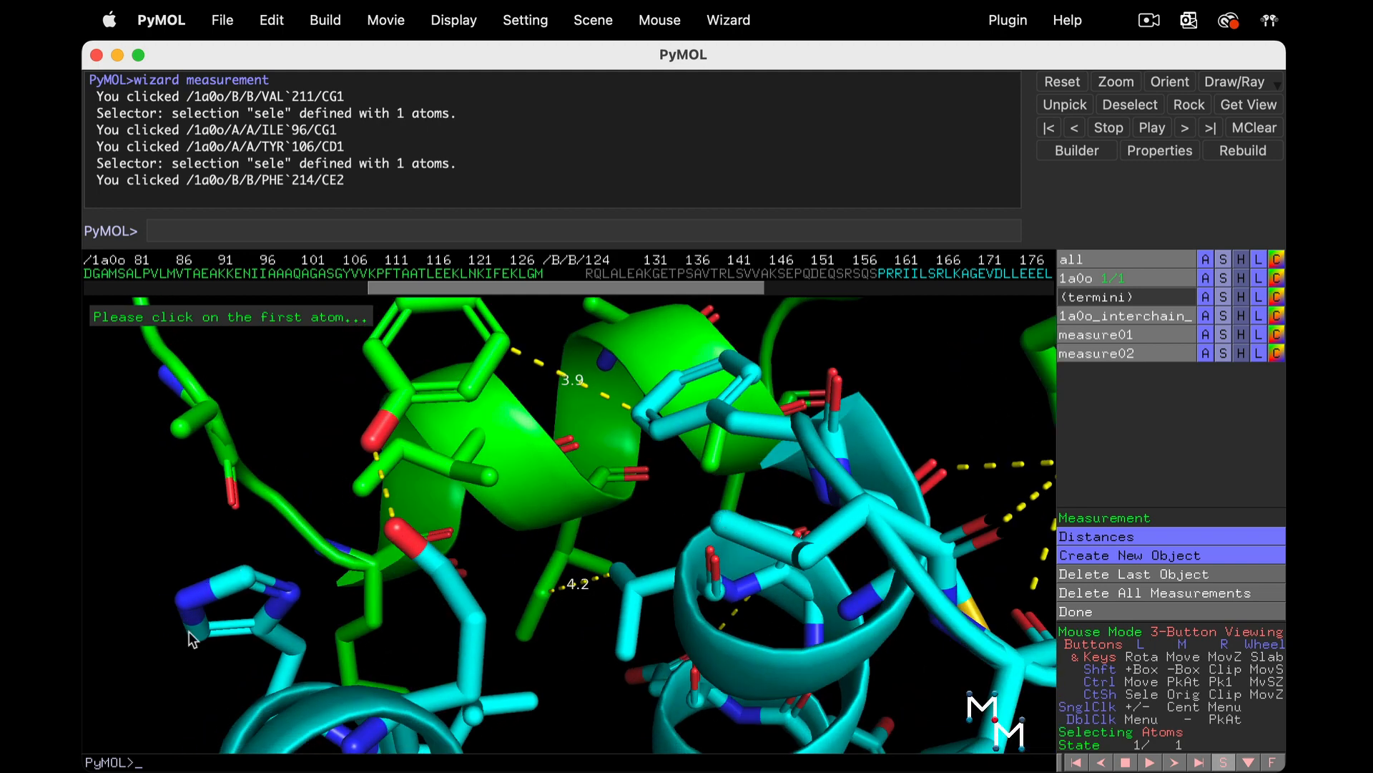
mouse_move(433, 663)
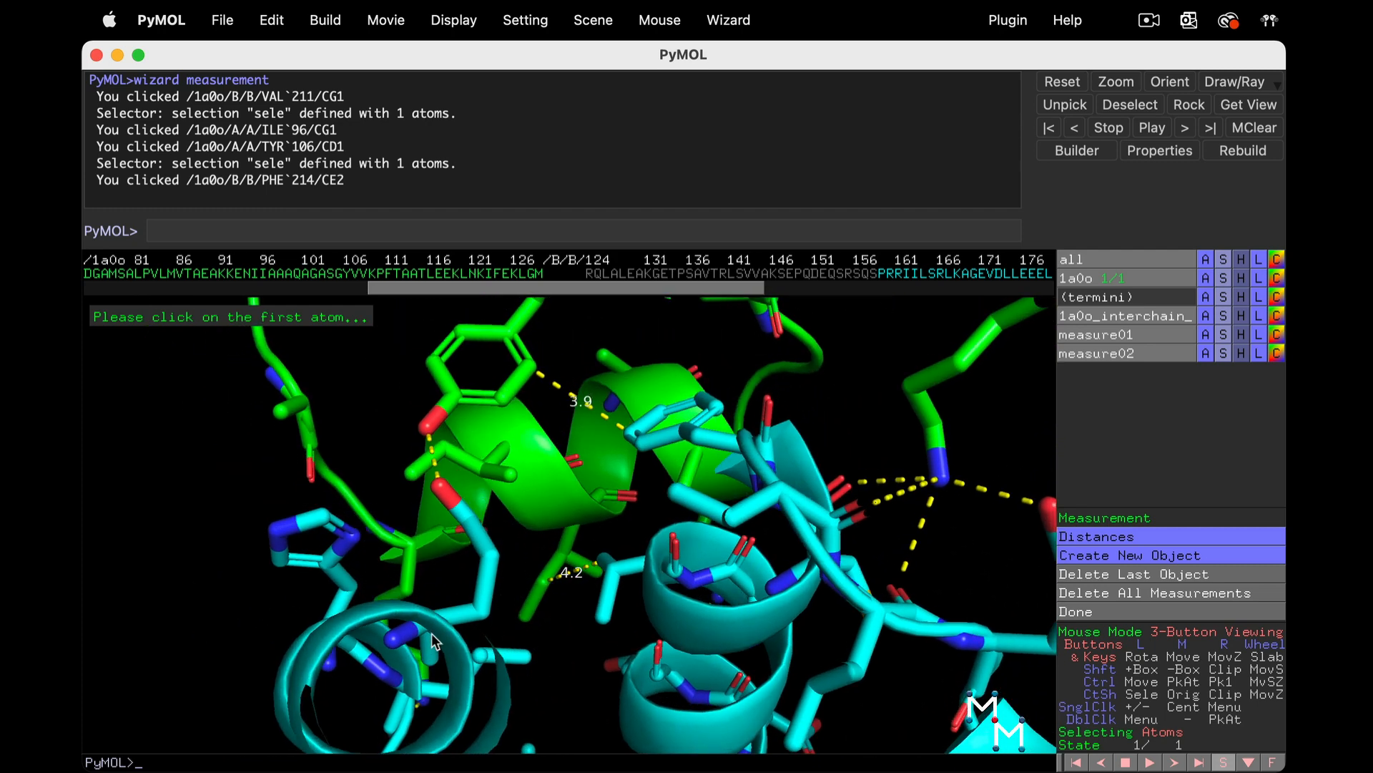
mouse_move(710, 412)
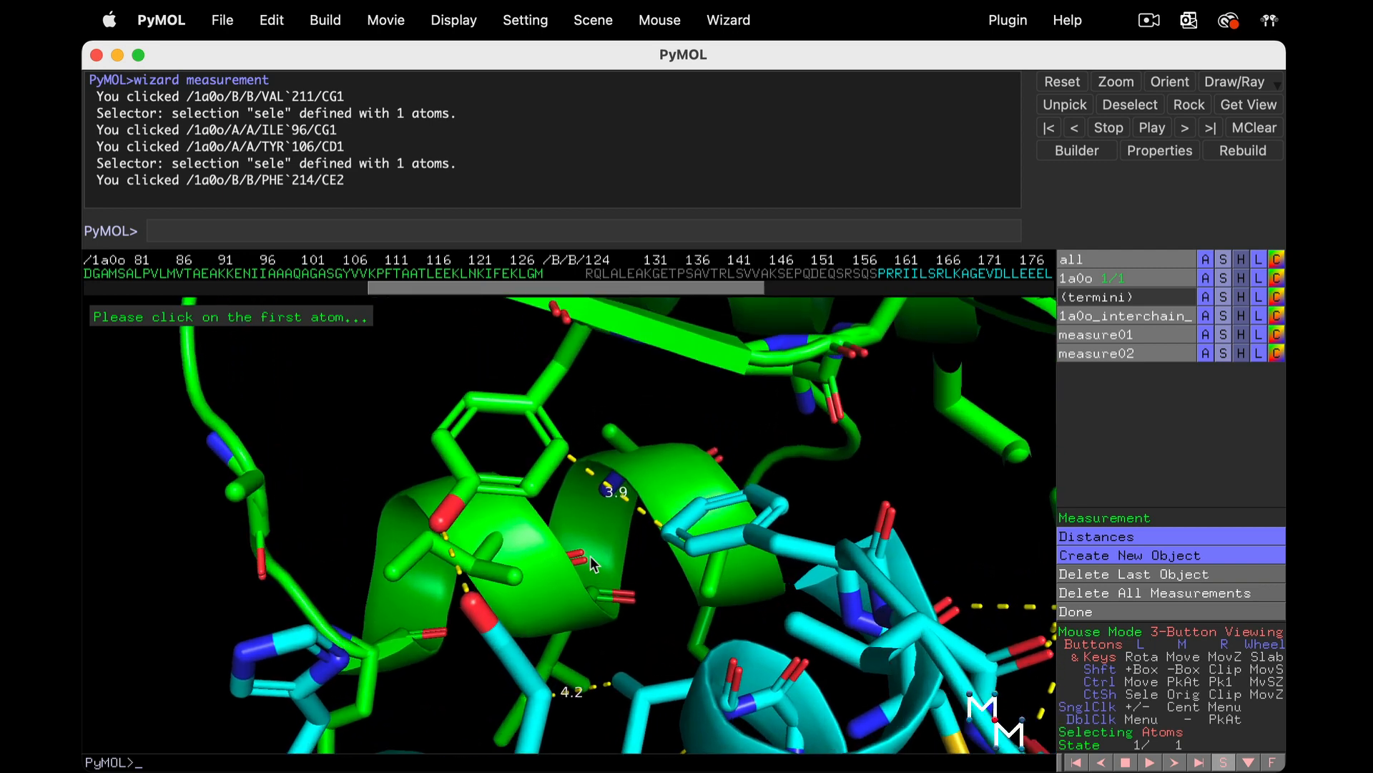
mouse_move(701, 610)
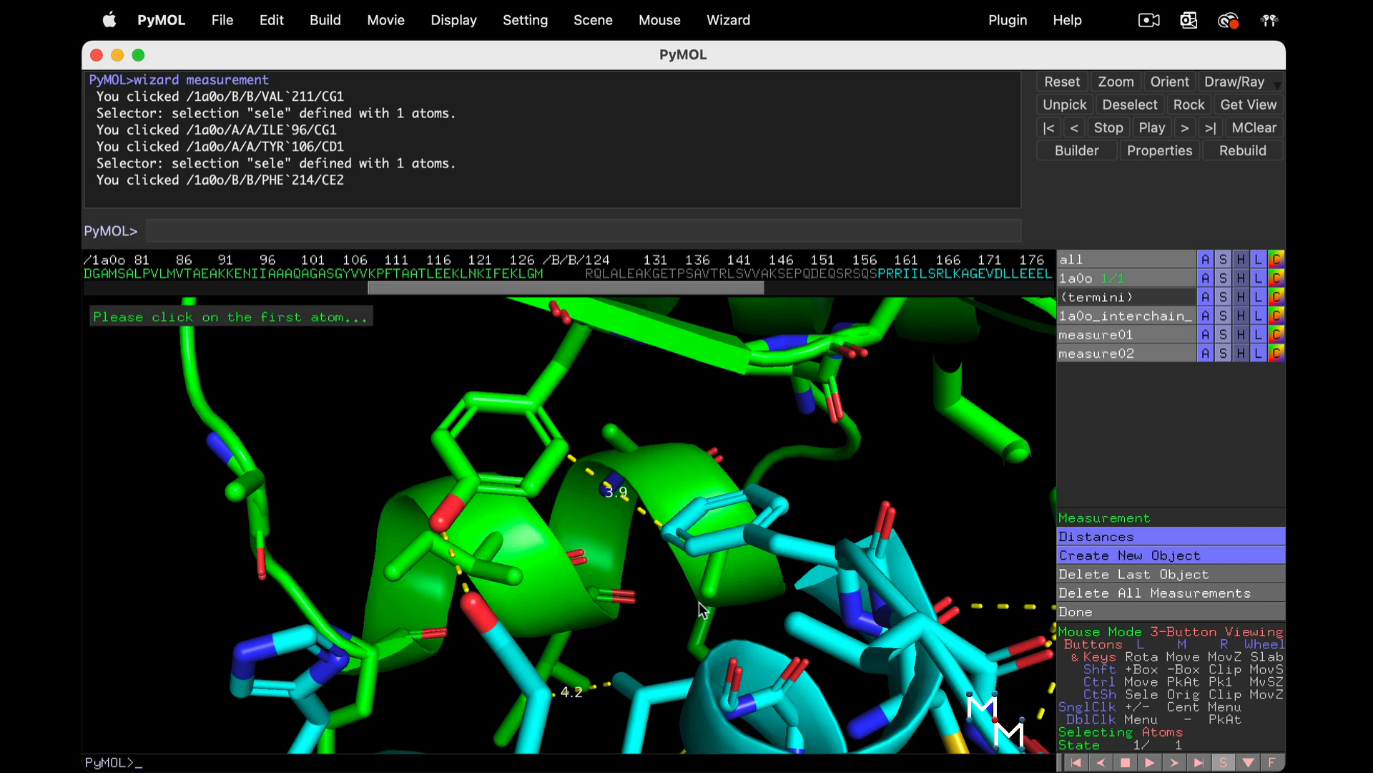
mouse_move(1207, 281)
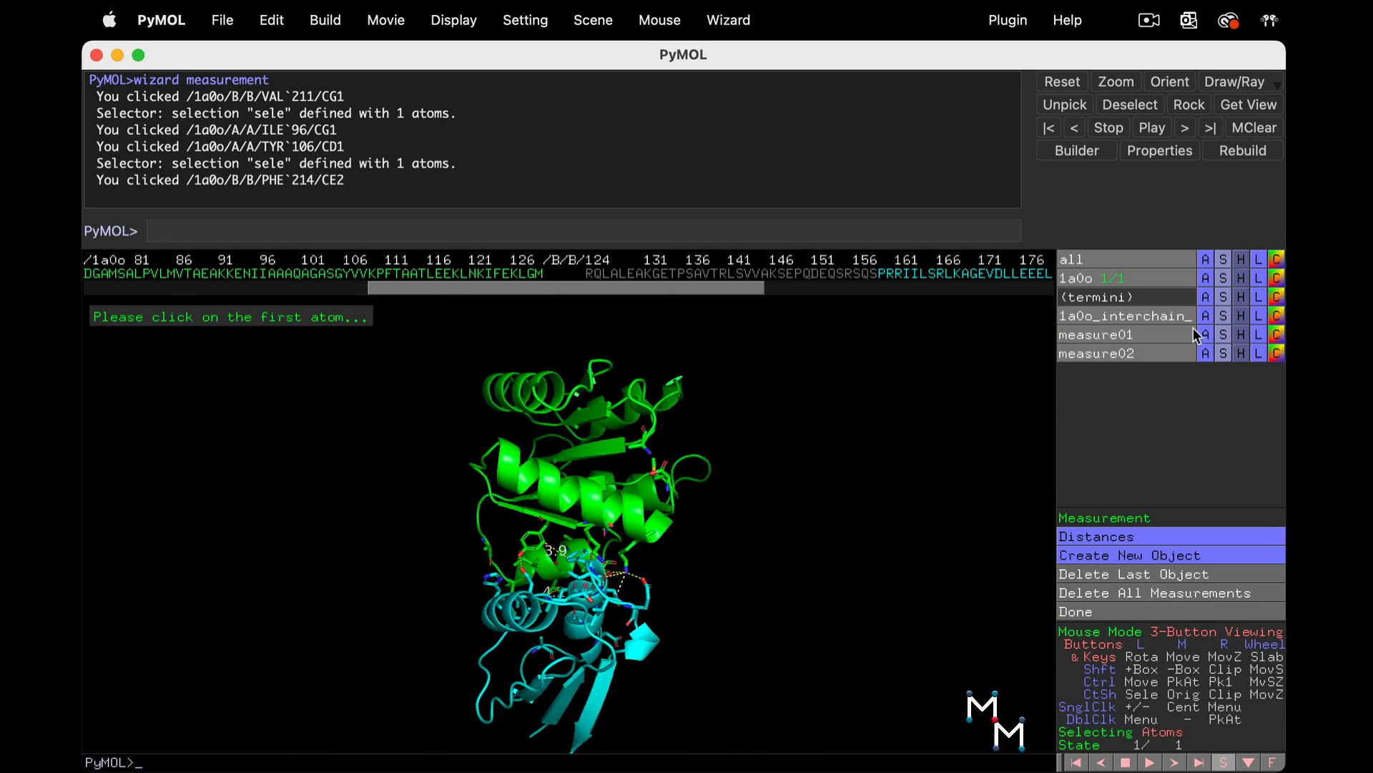
- Open the 1a0o action menu to reach find > polar contacts options
click(1205, 258)
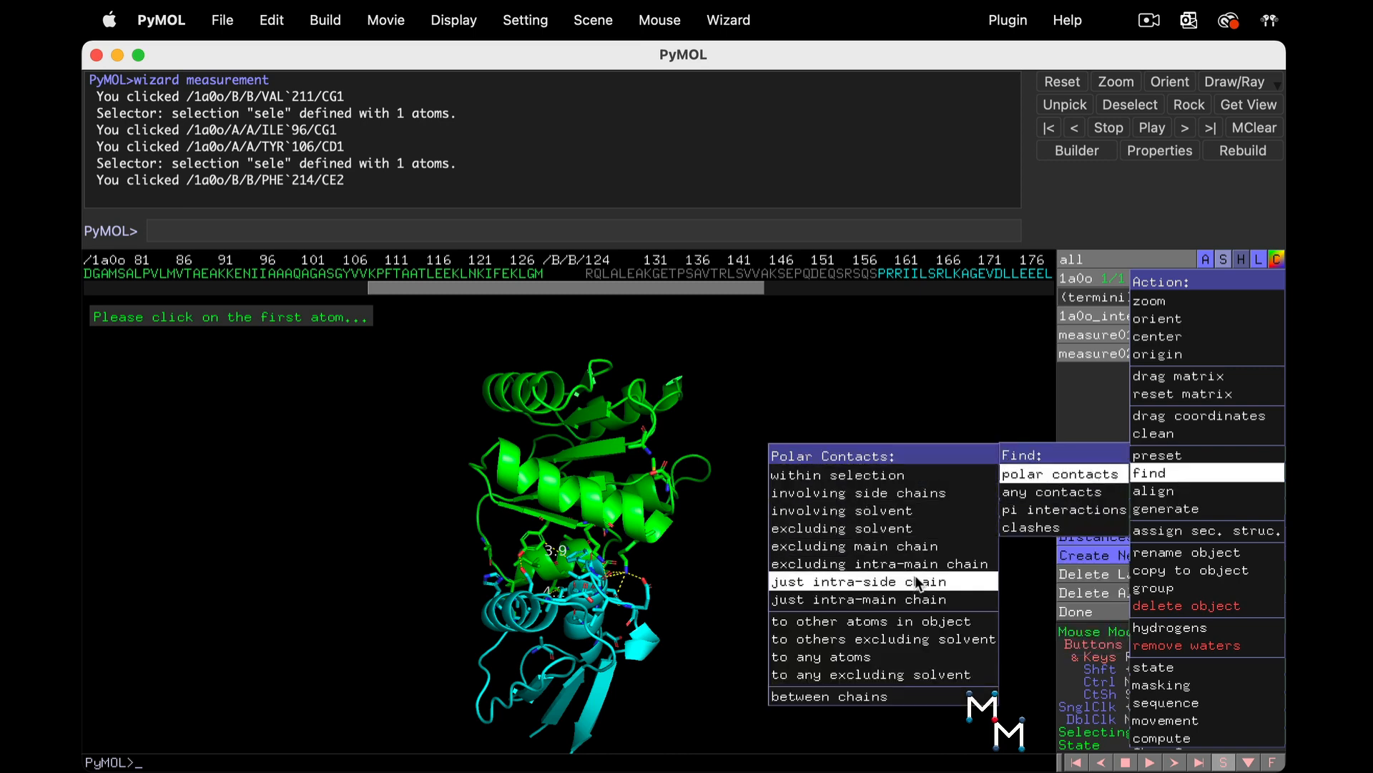
mouse_move(882, 492)
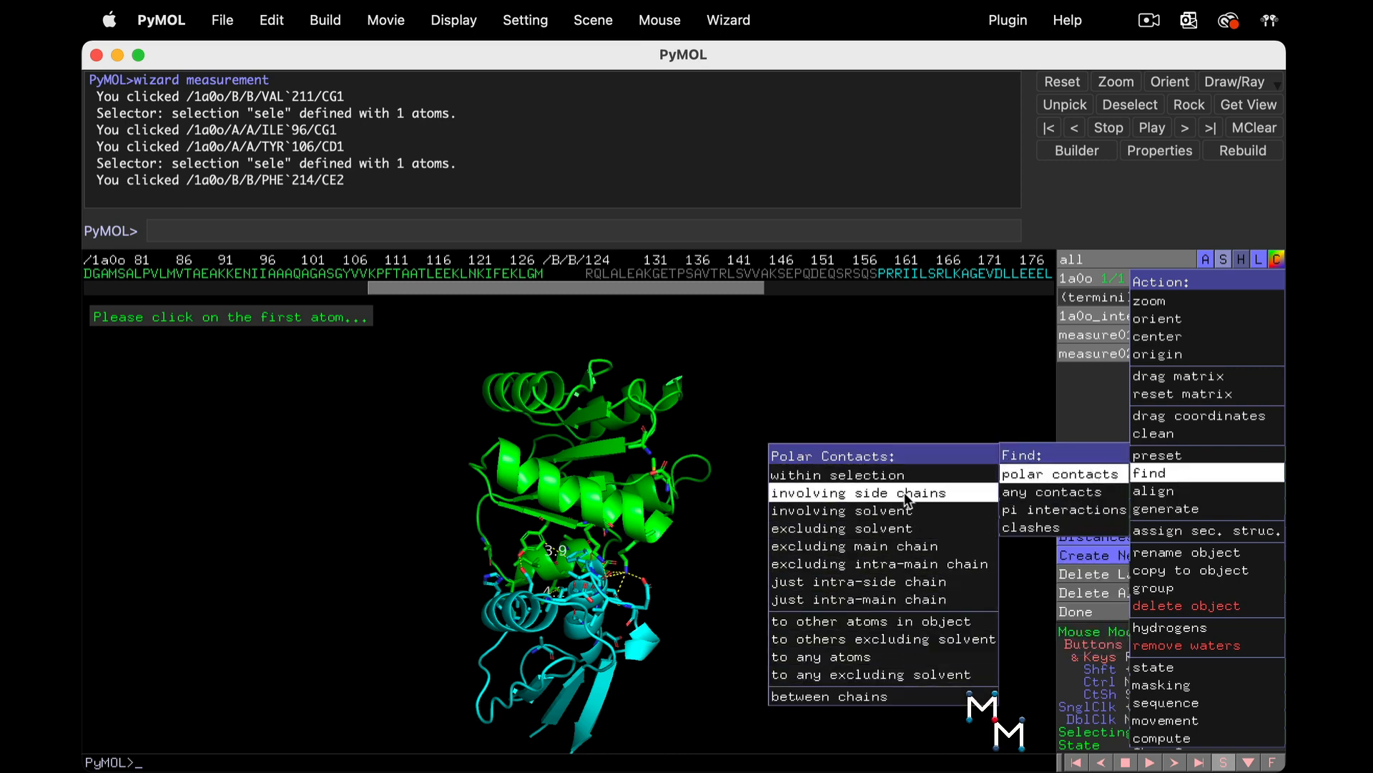
mouse_move(884, 639)
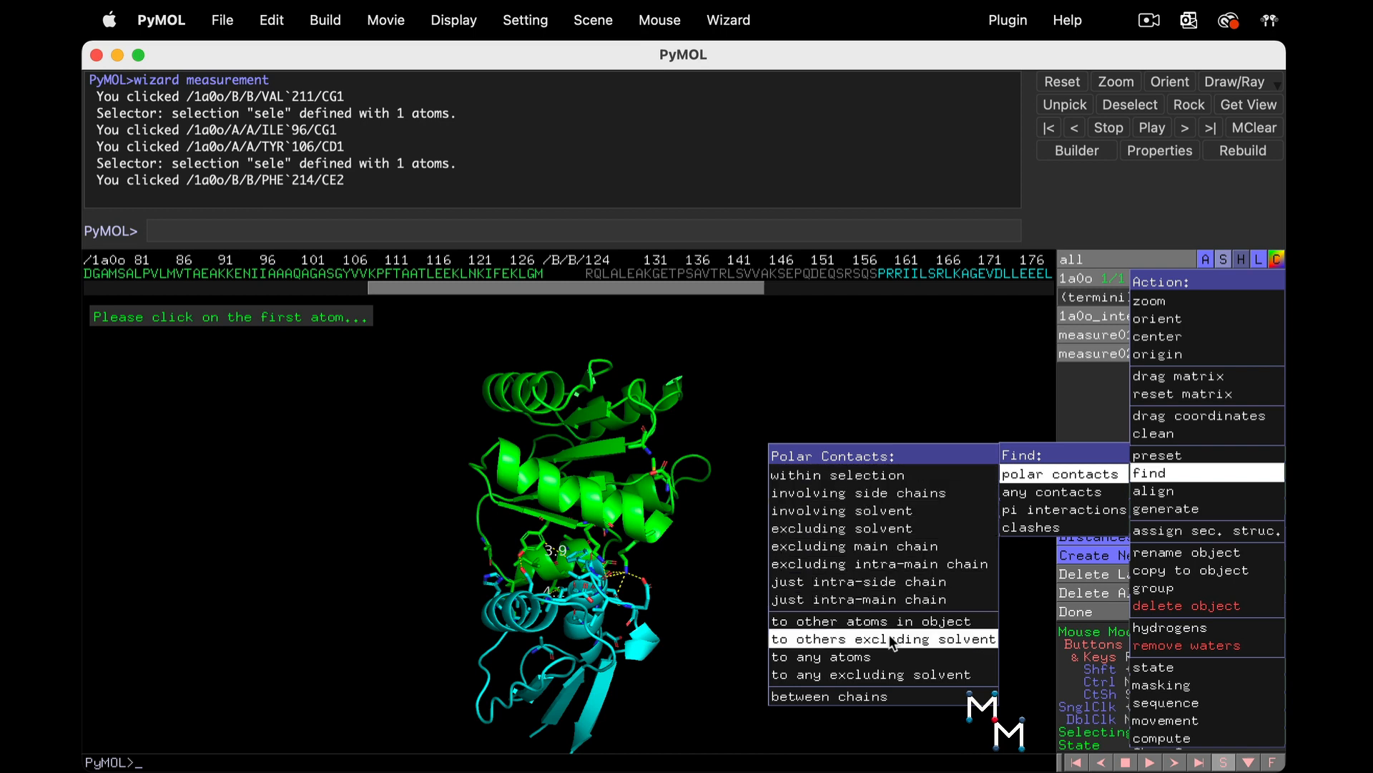
mouse_move(876, 600)
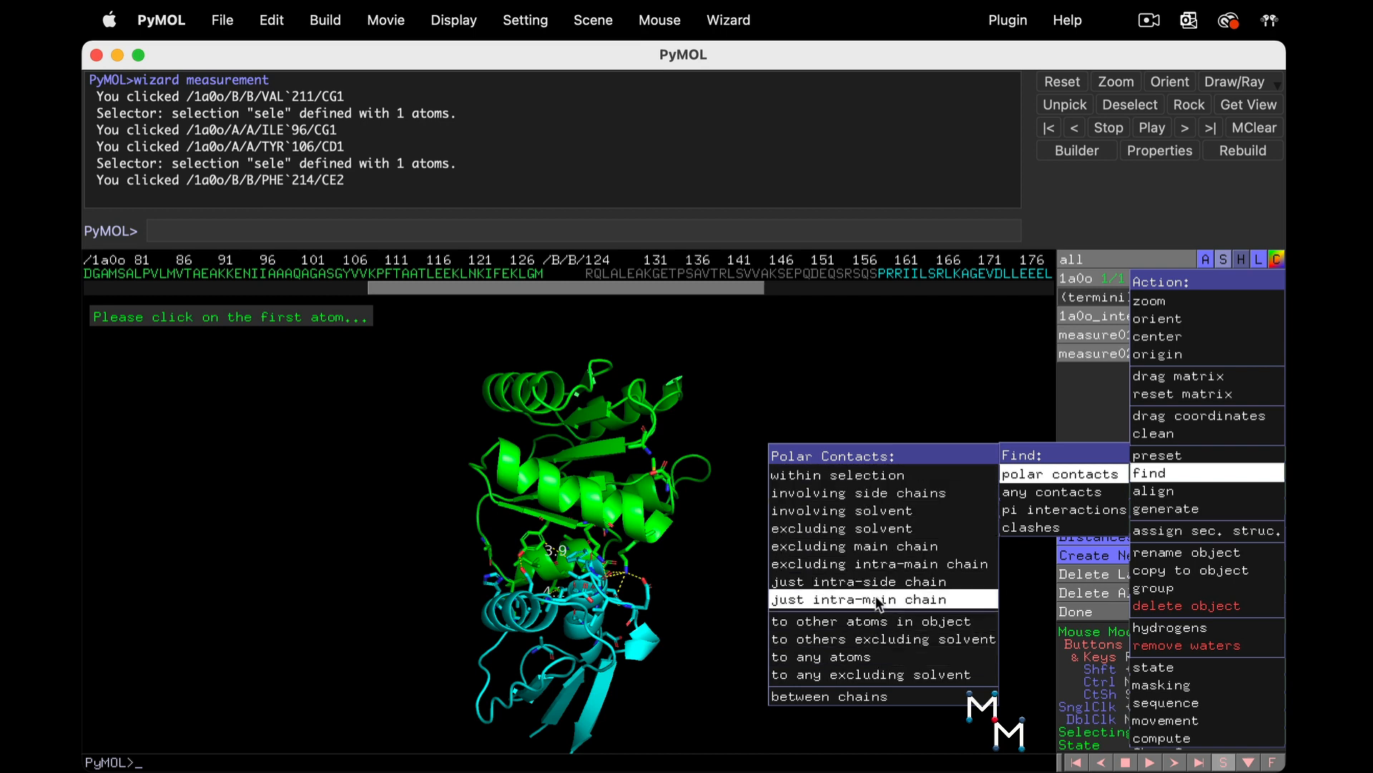
mouse_move(920, 653)
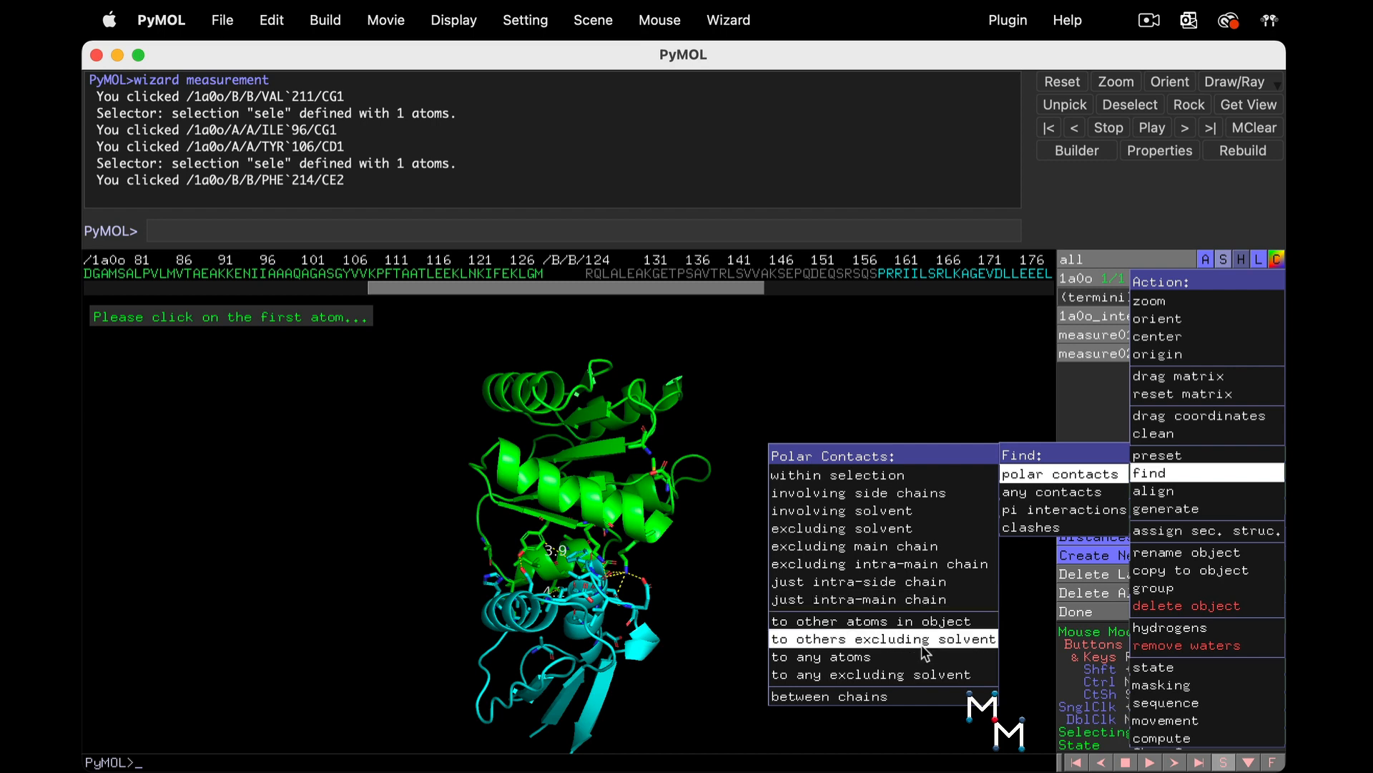